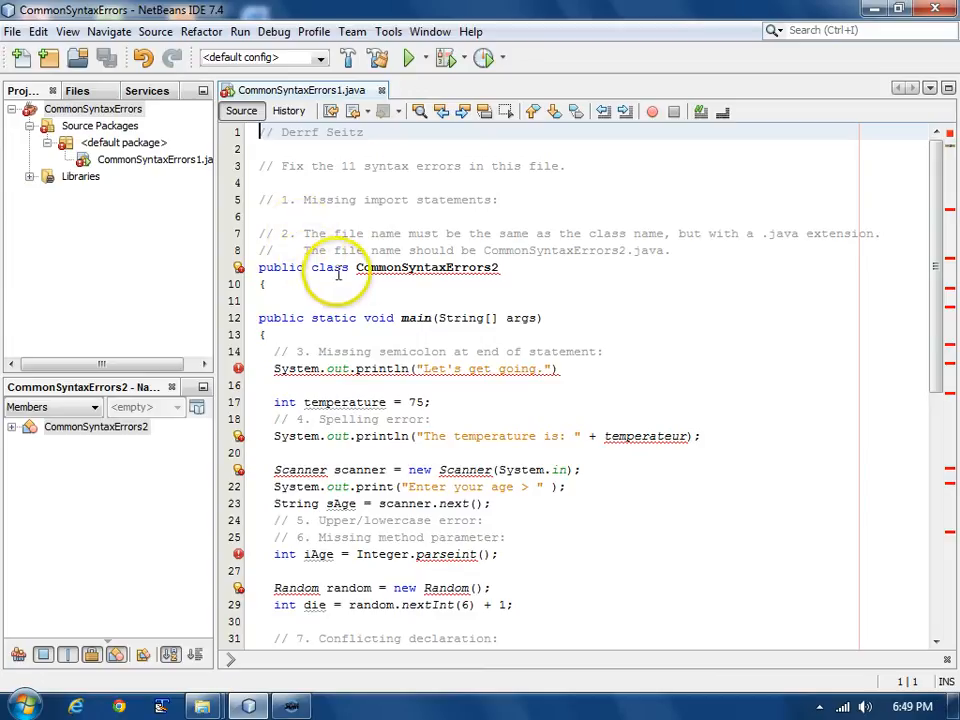
pyautogui.moveTo(485, 275)
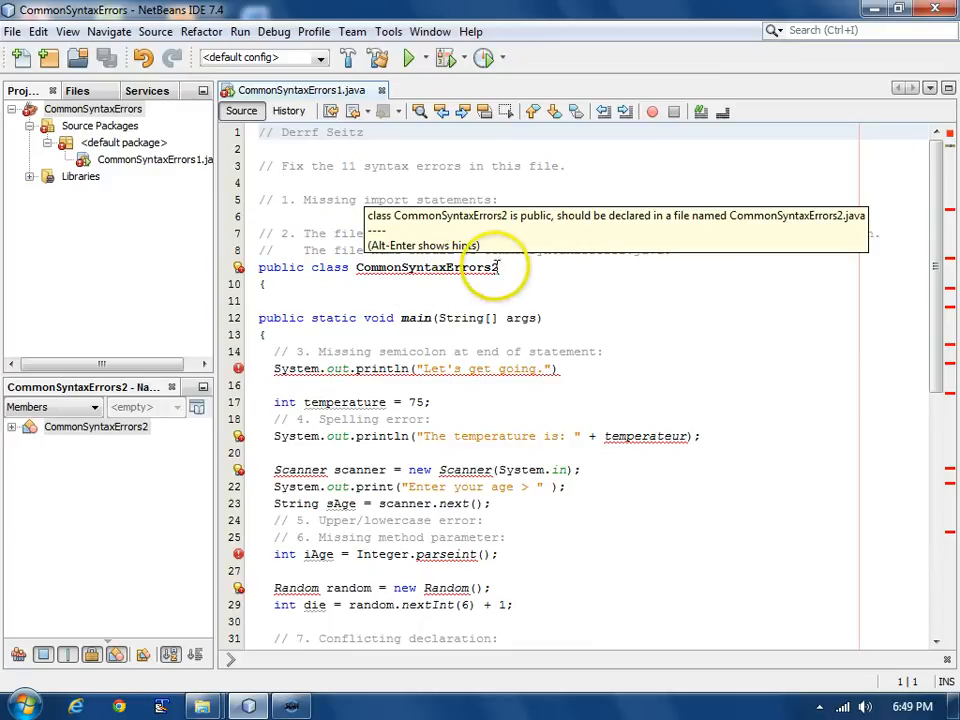
pyautogui.moveTo(331, 169)
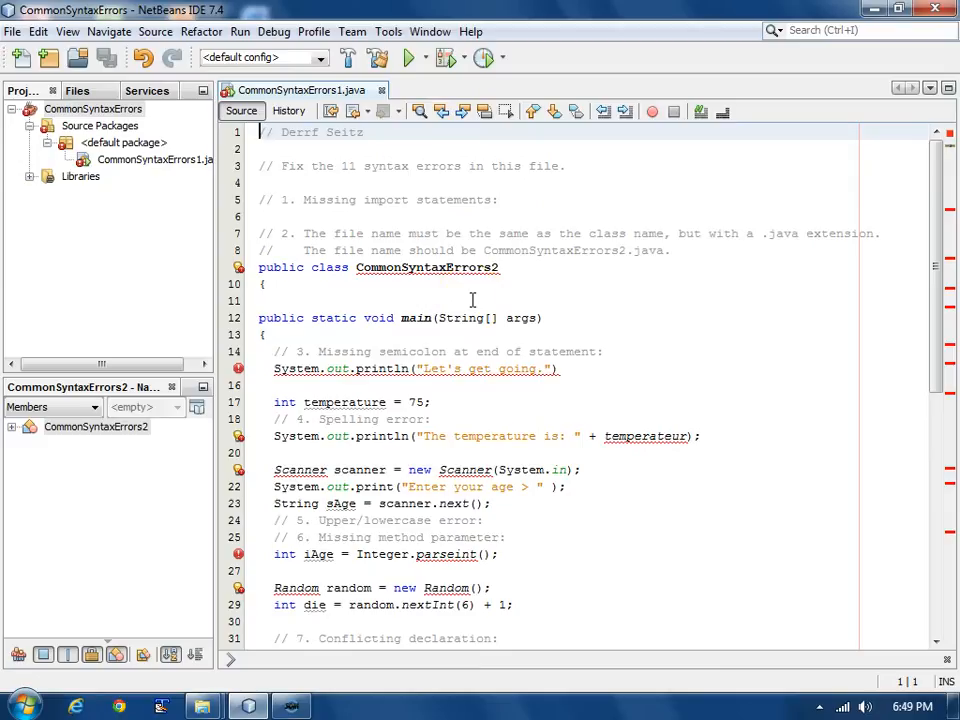
# - Rename class CommonSyntaxErrors2 to CommonSyntaxErrors1 to match the file name
pyautogui.scroll(-3)
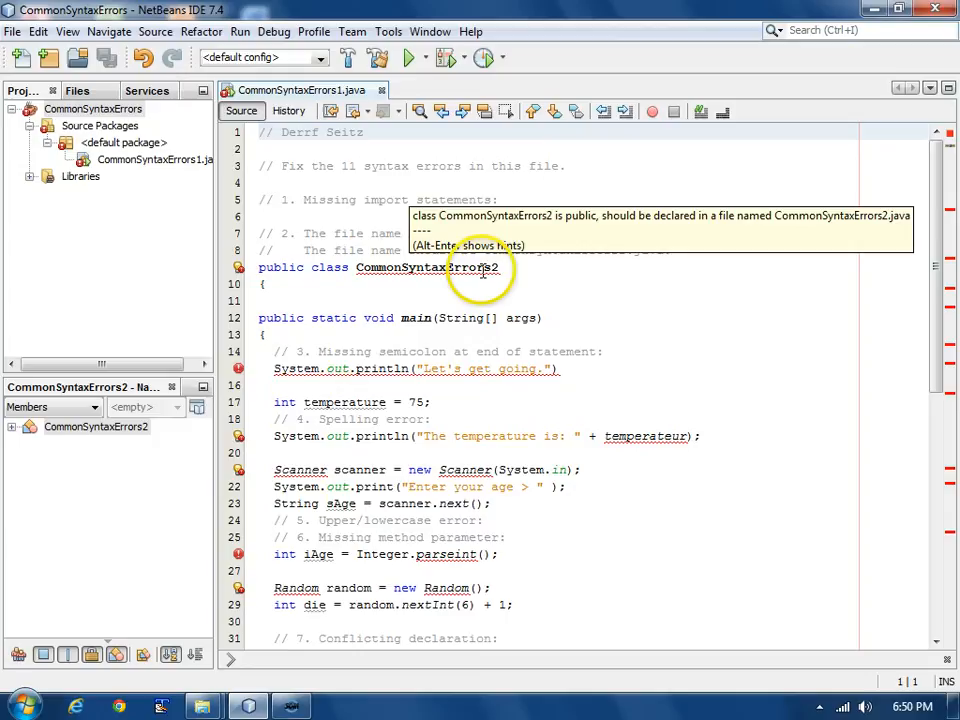
pyautogui.moveTo(411, 436)
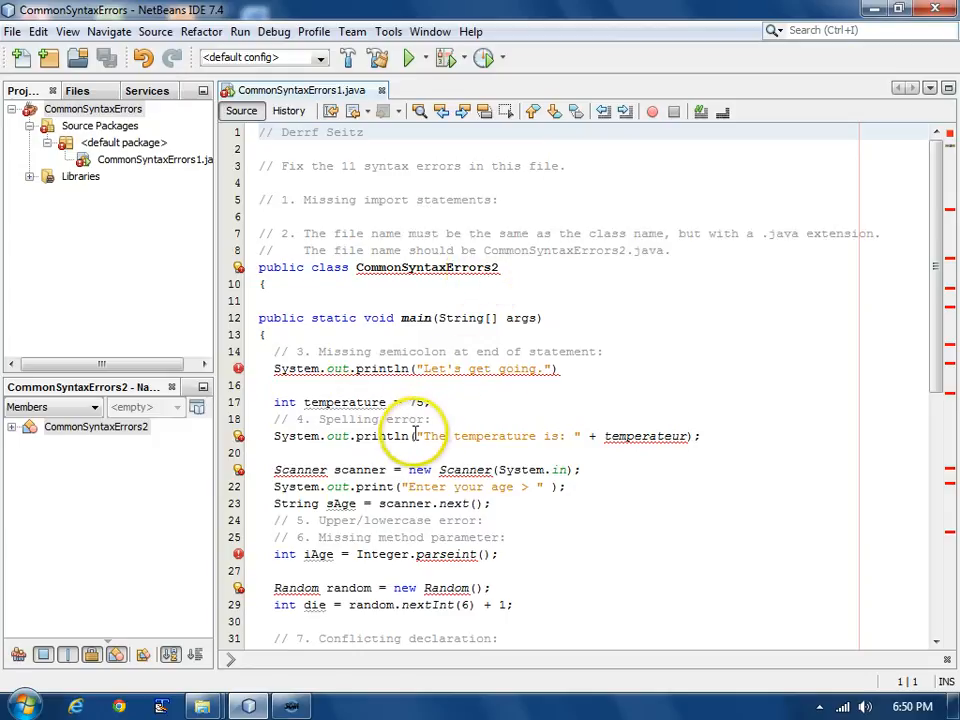
pyautogui.moveTo(645, 438)
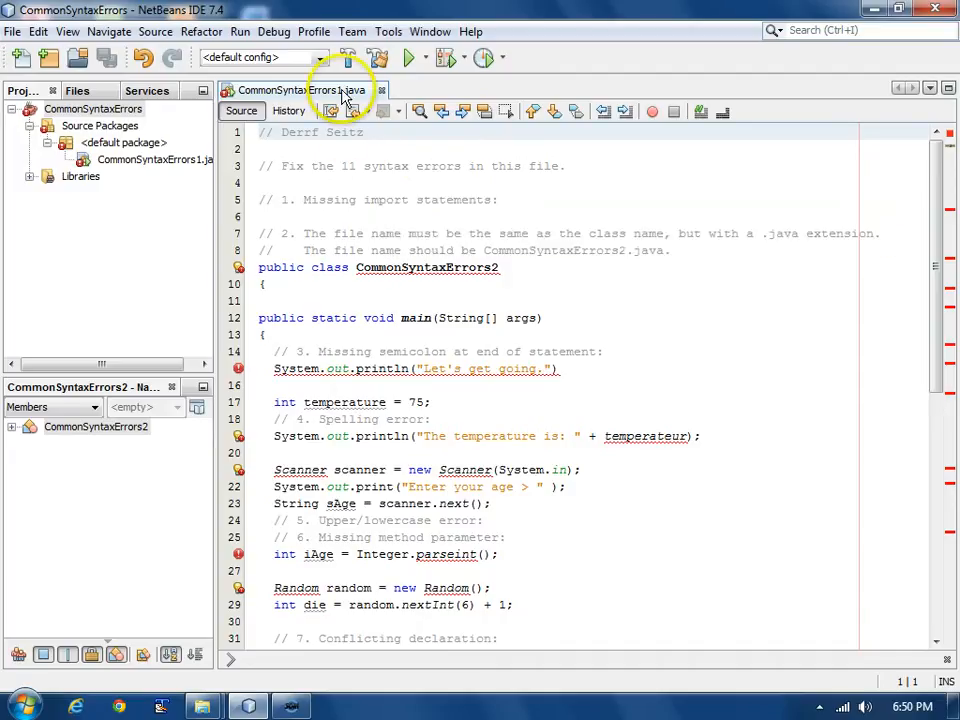
pyautogui.moveTo(345, 93)
pyautogui.write('1')
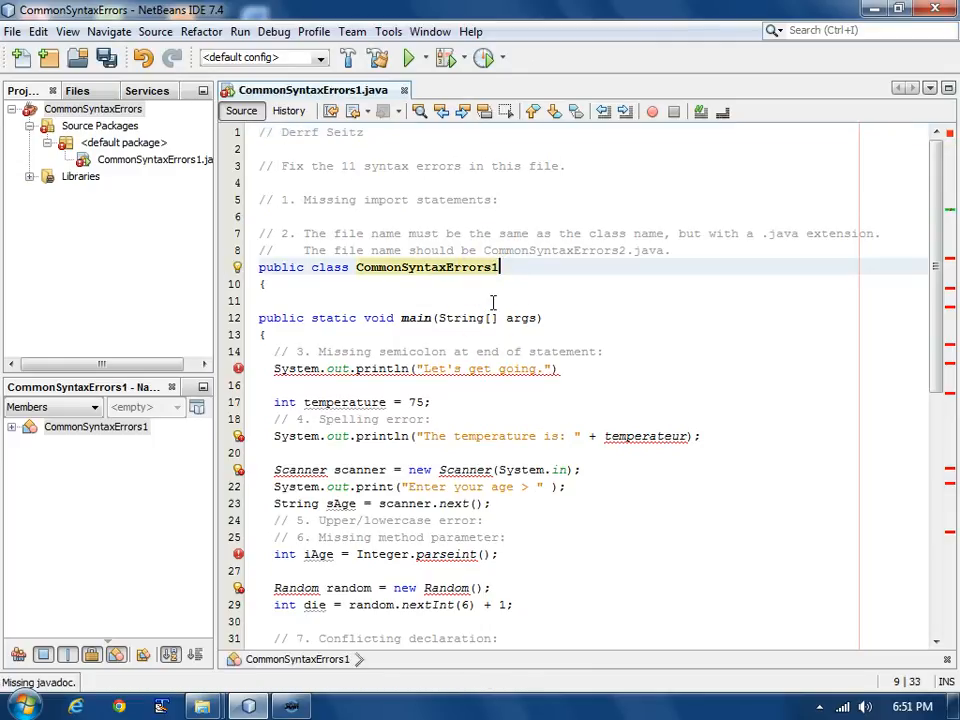
pyautogui.scroll(-3)
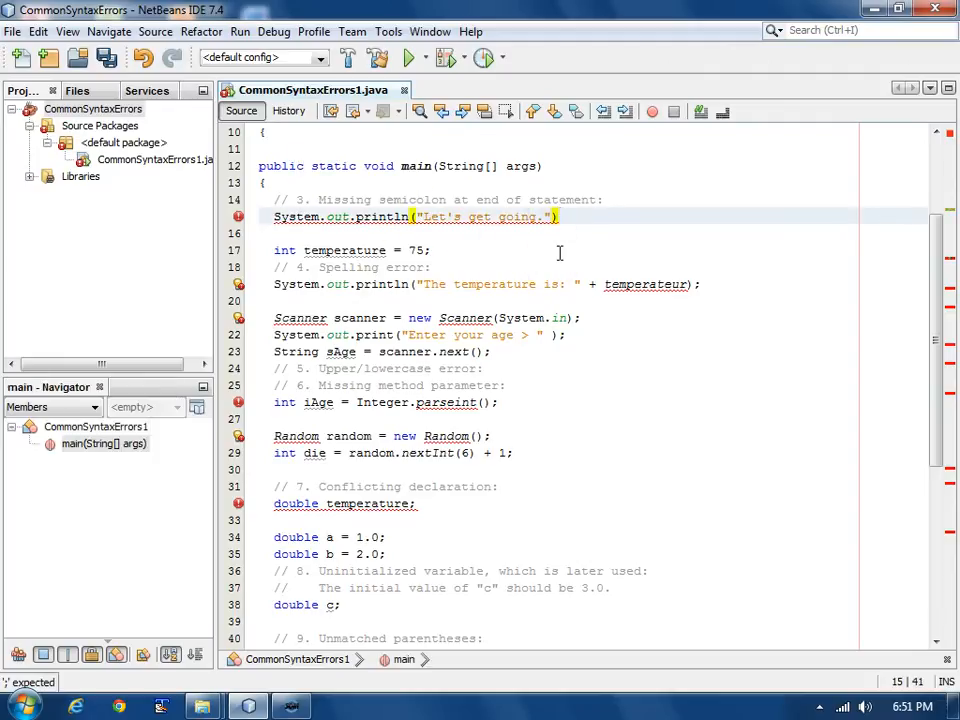
# - Add the missing semicolon after the "Let's get going." println
pyautogui.write(';')
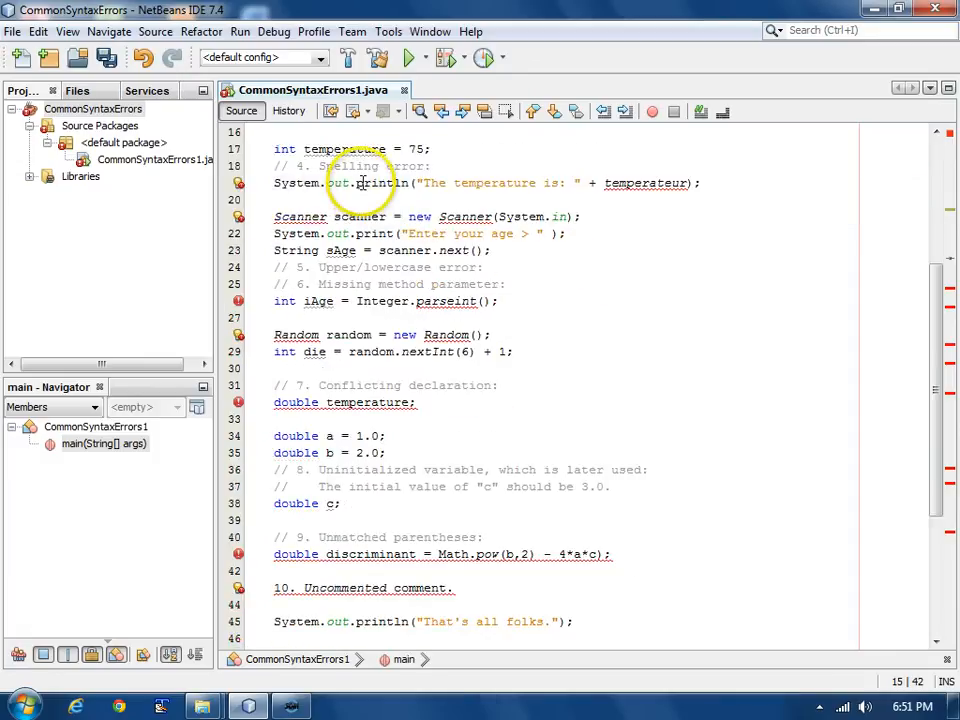
pyautogui.moveTo(239, 190)
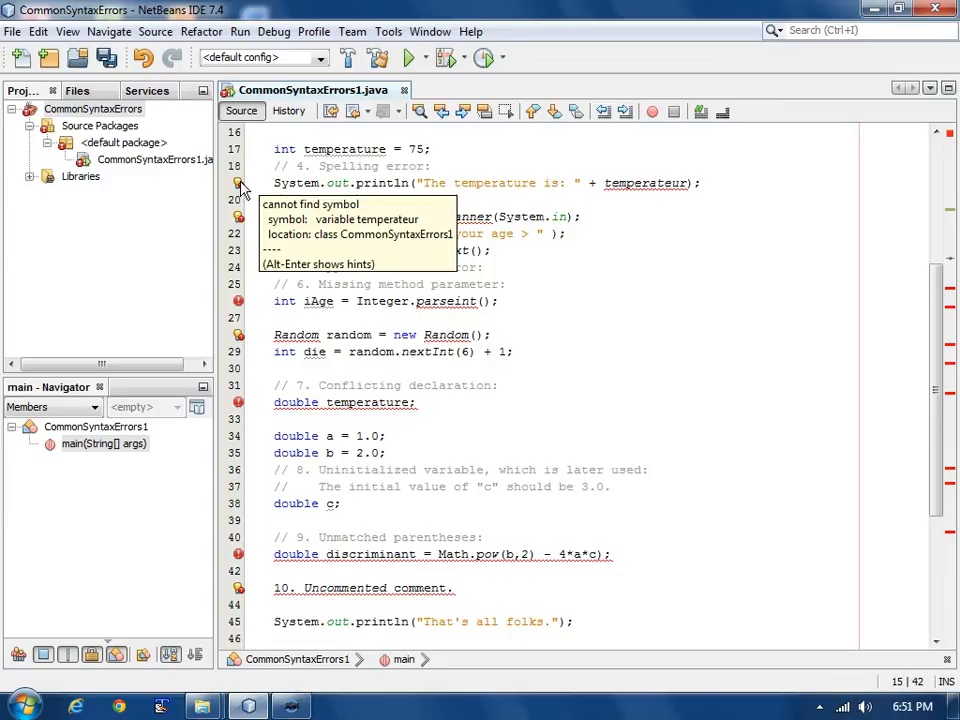
pyautogui.moveTo(645, 183)
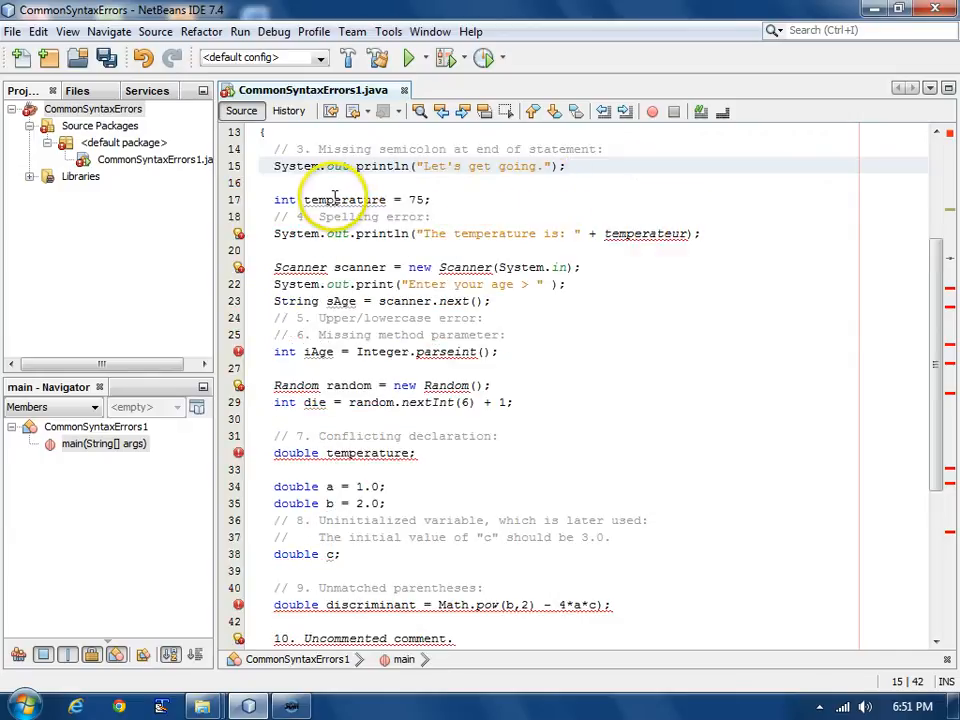
# - Correct the misspelled temperateur to temperature in the println statement
pyautogui.doubleClick(340, 199)
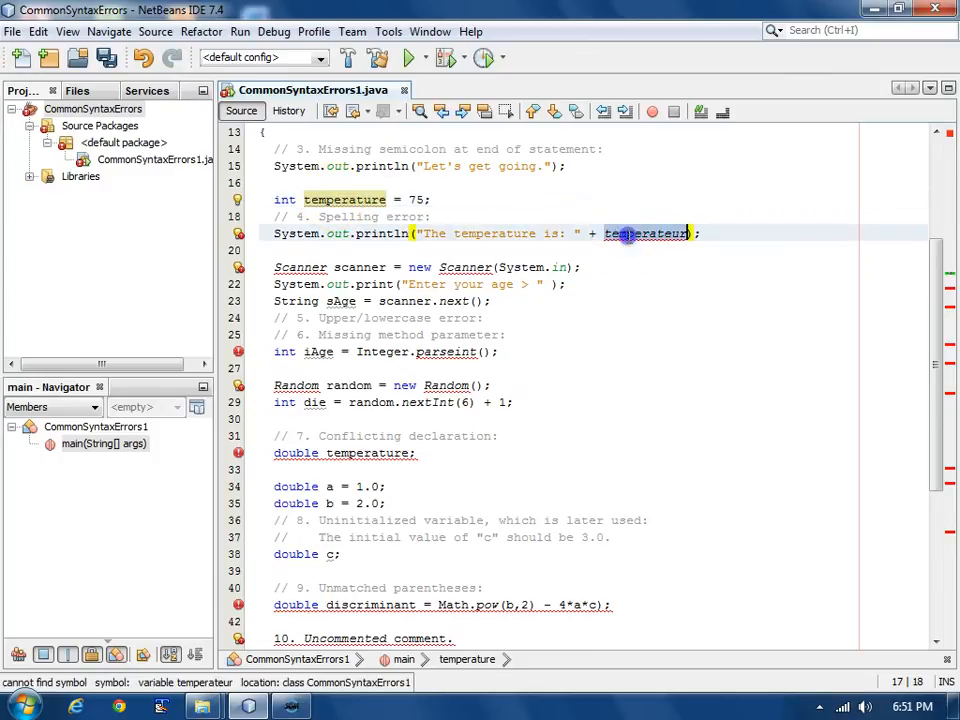
pyautogui.click(296, 233)
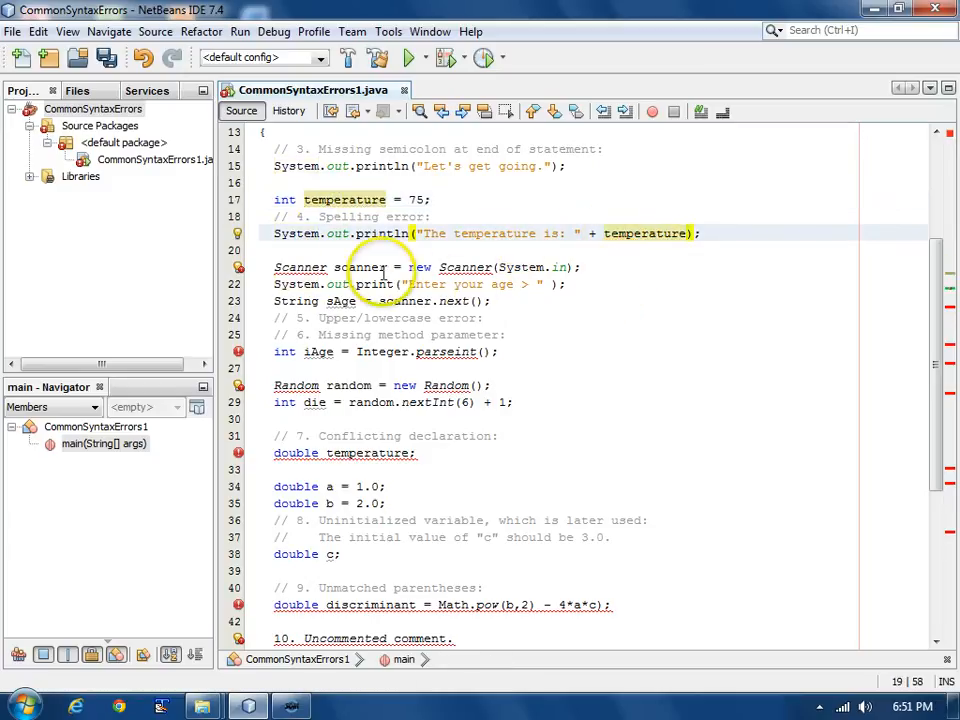
# - Add the import for java.util.Scanner via the Scanner quick fix
pyautogui.click(352, 267)
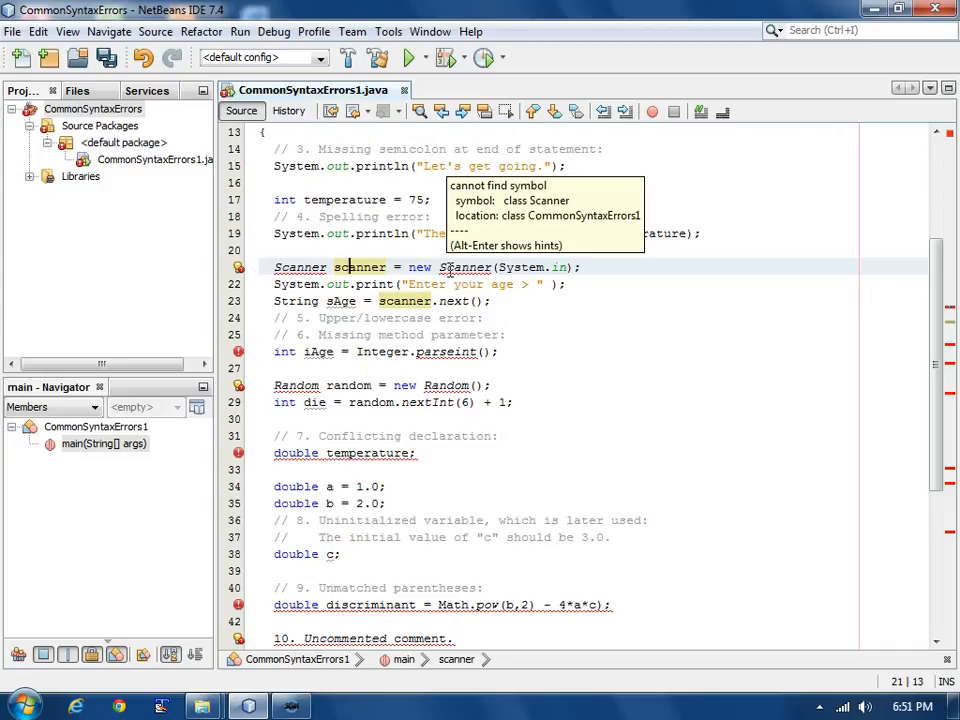
pyautogui.moveTo(296, 266)
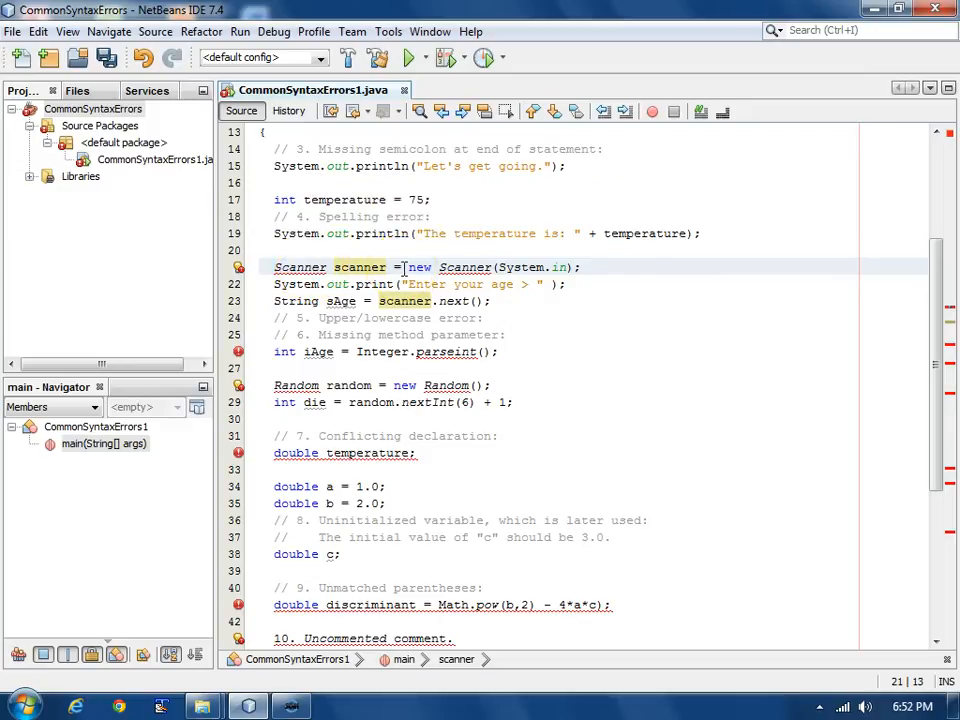
pyautogui.click(238, 267)
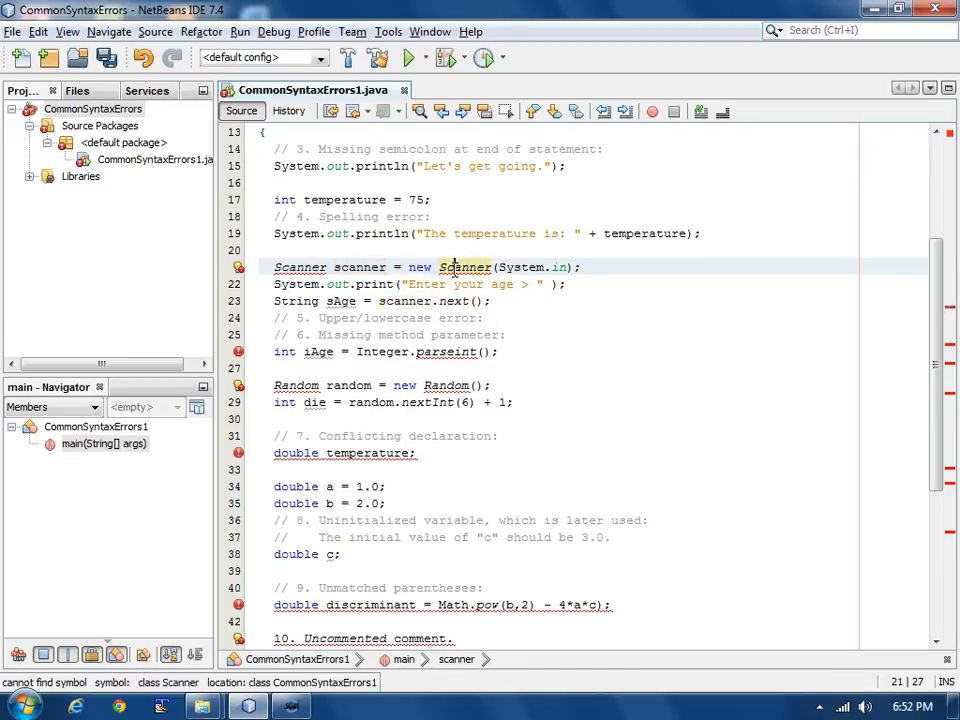
pyautogui.click(464, 267)
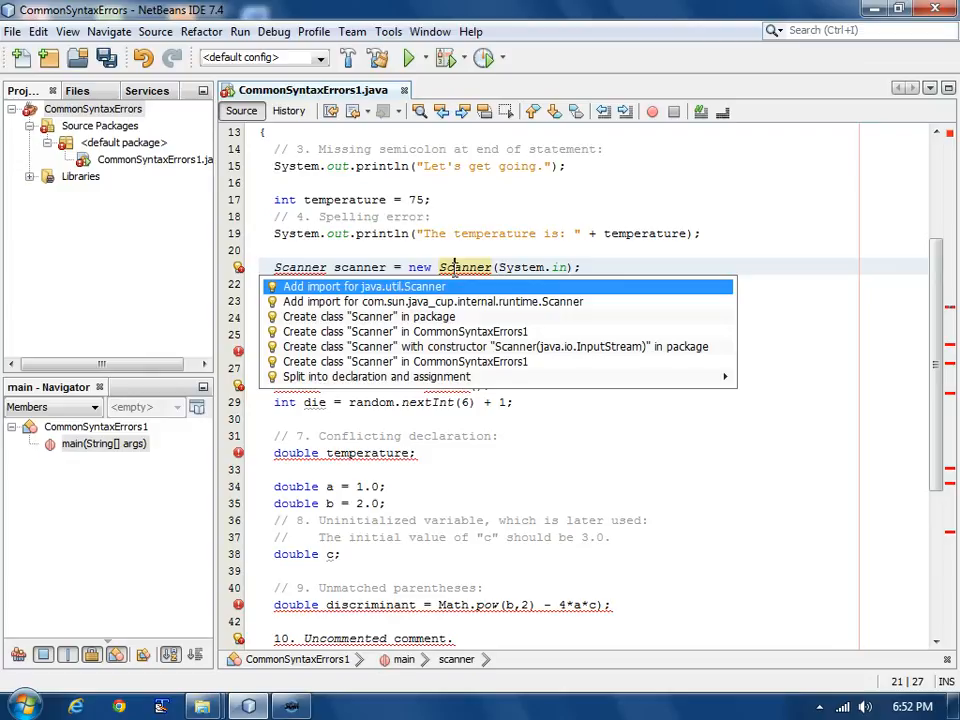
pyautogui.moveTo(380, 295)
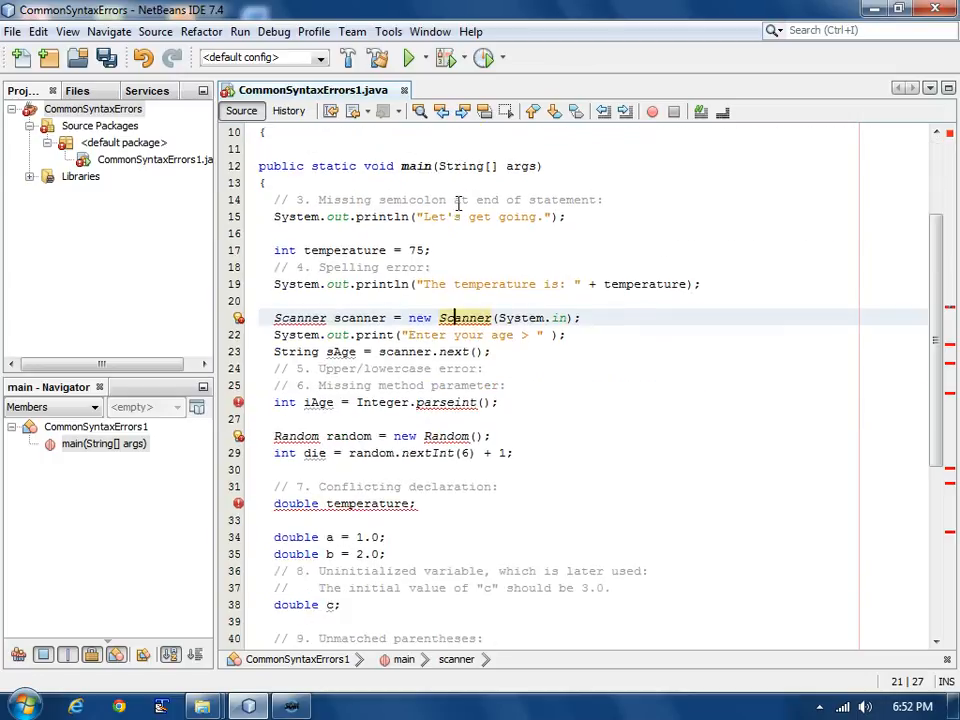
pyautogui.scroll(-3)
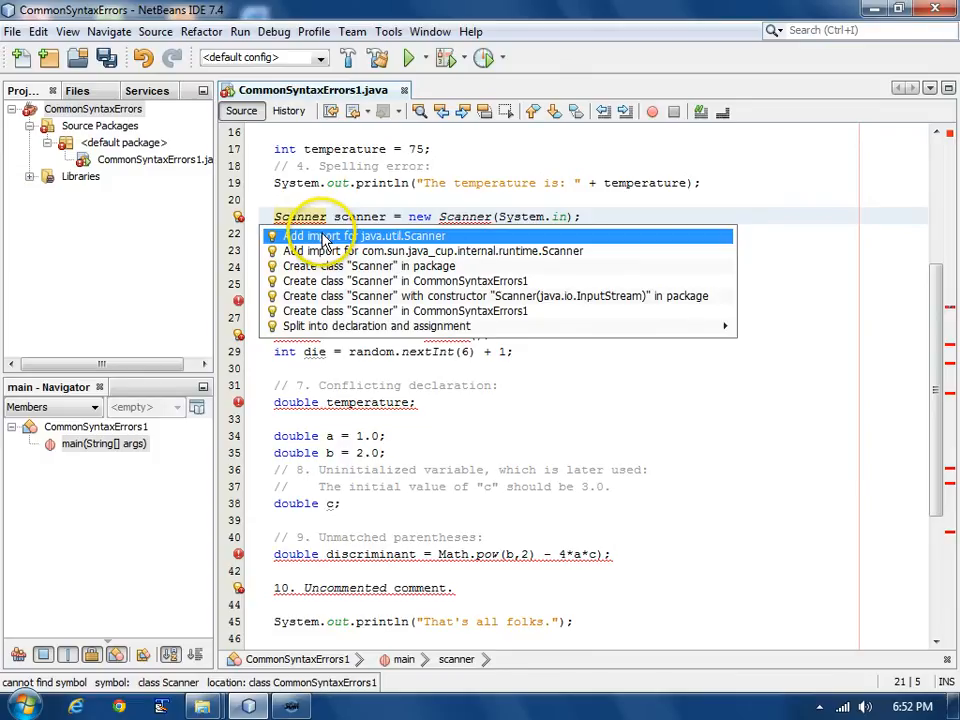
pyautogui.click(363, 235)
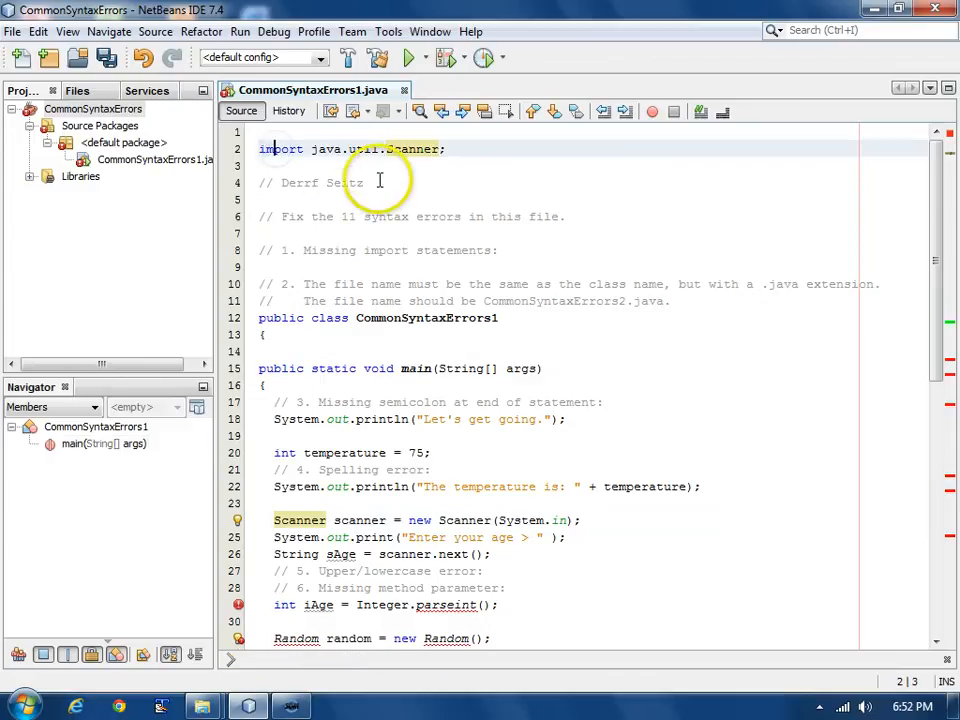
pyautogui.moveTo(453, 250)
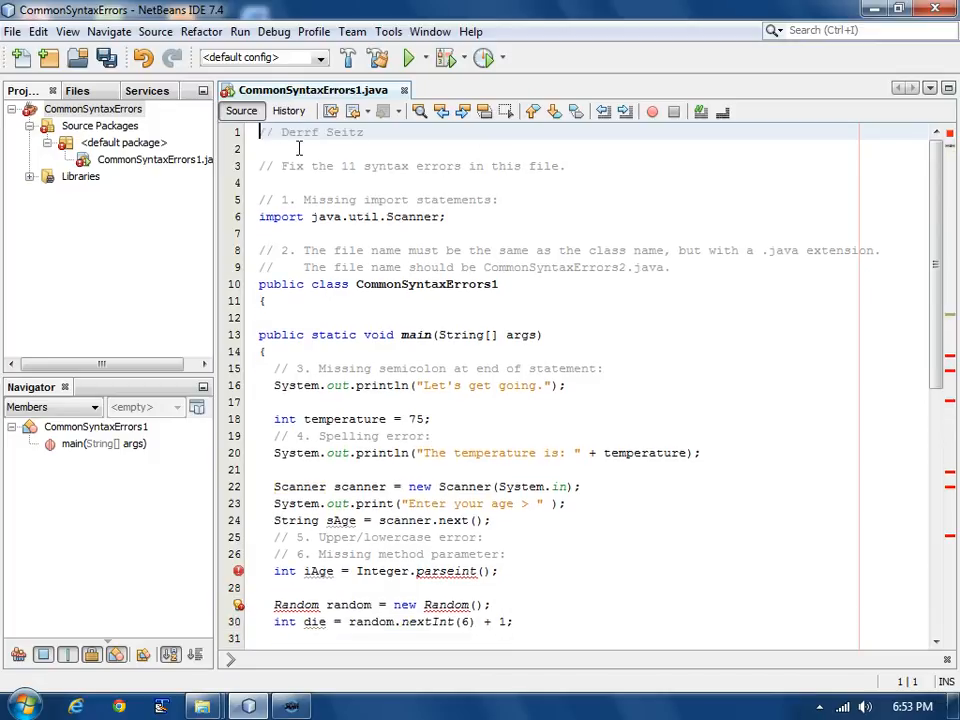
# - Place the java.util.Scanner import under the '// 1. Missing import statements:' comment
pyautogui.scroll(-3)
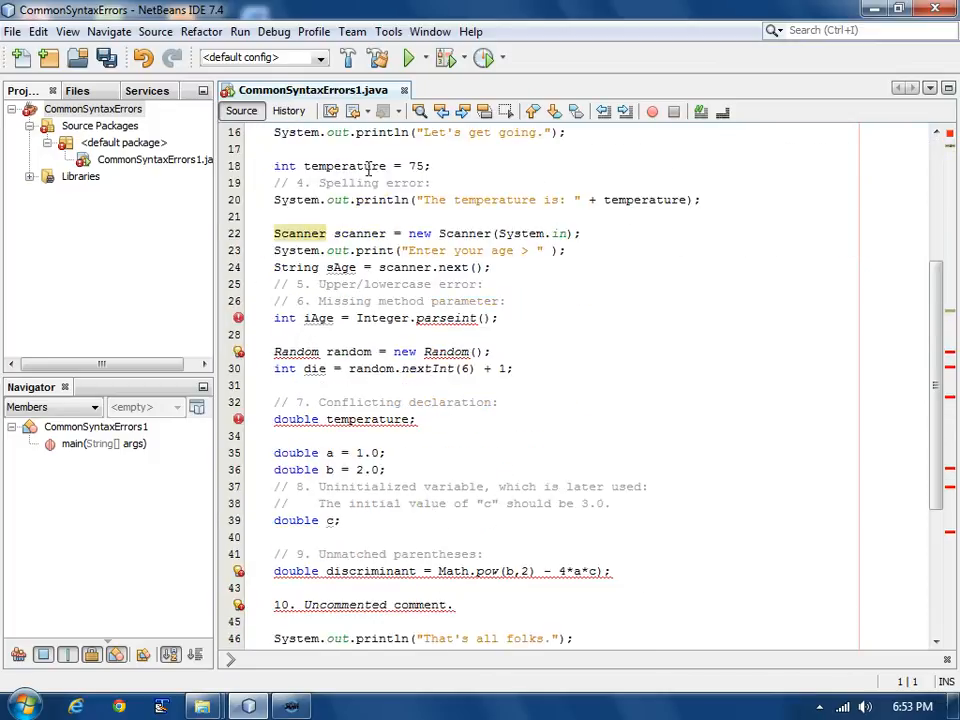
# - Change the misspelled parseint call to Integer.parseInt
pyautogui.scroll(-3)
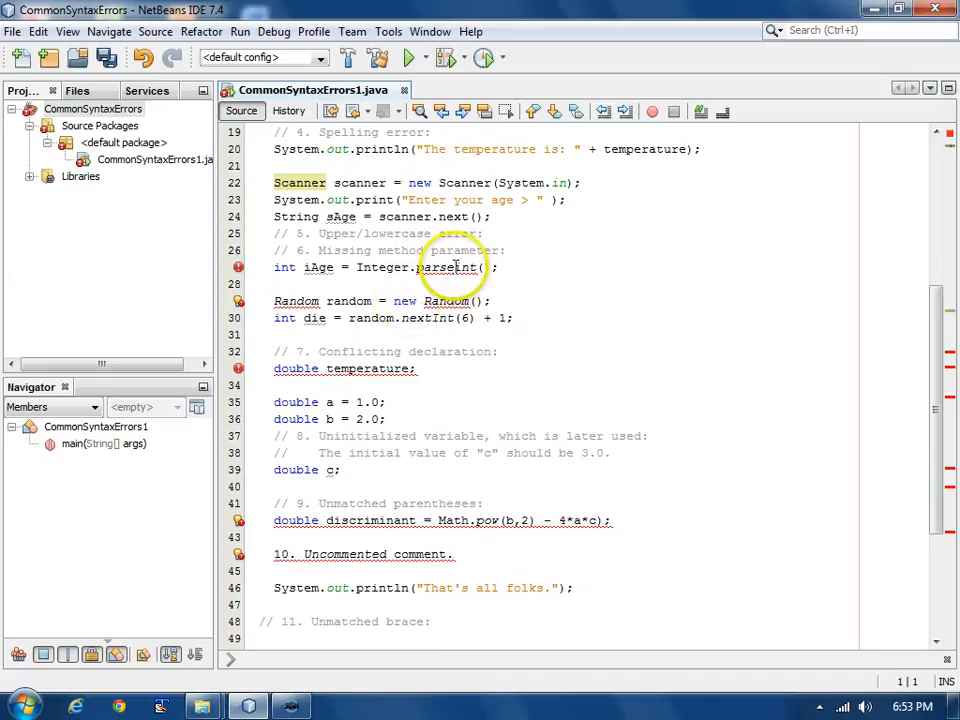
pyautogui.moveTo(437, 267)
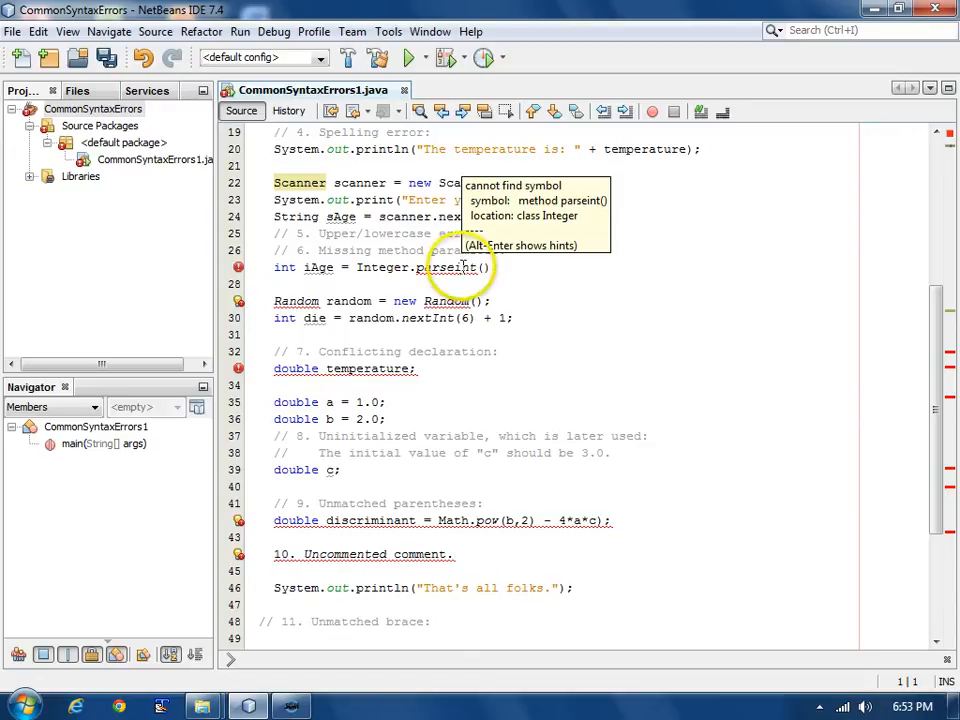
pyautogui.click(462, 267)
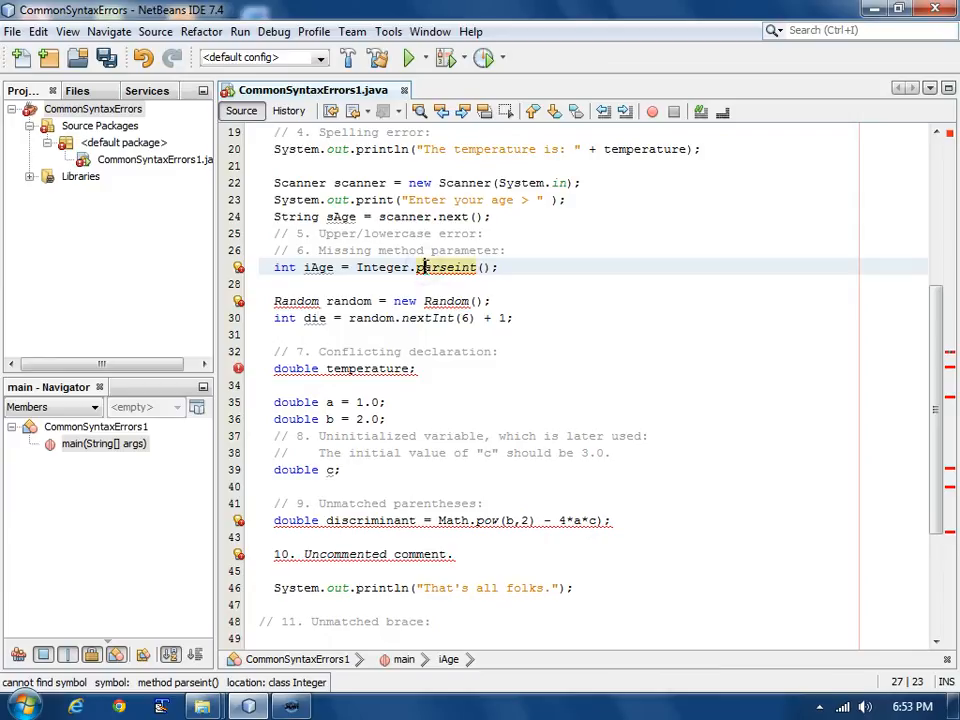
pyautogui.click(238, 267)
pyautogui.write('I')
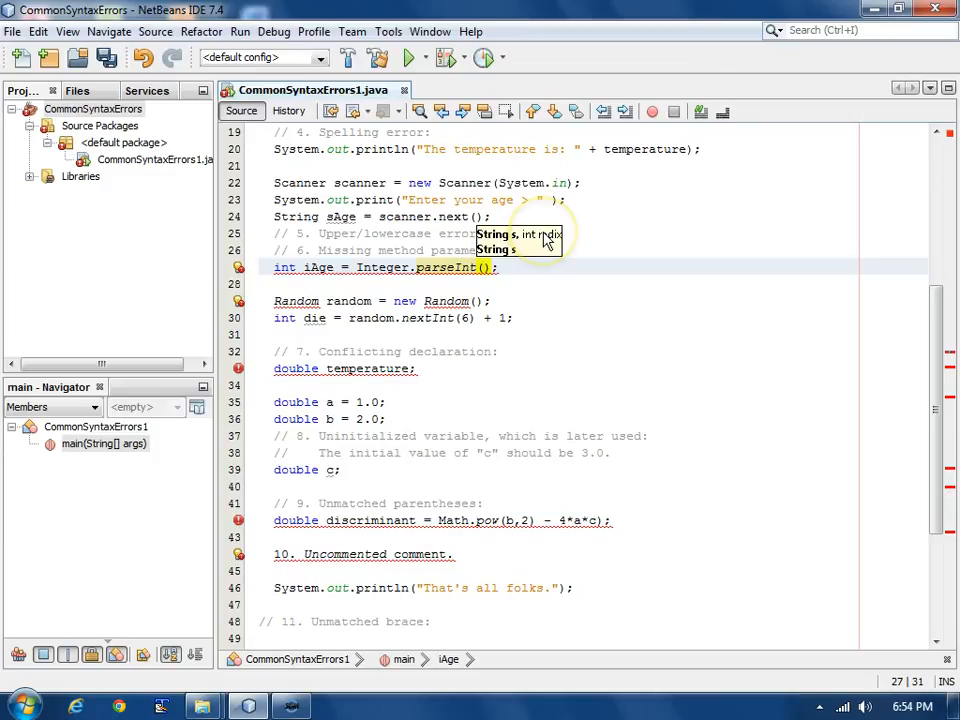
pyautogui.moveTo(515, 258)
pyautogui.write('sAge')
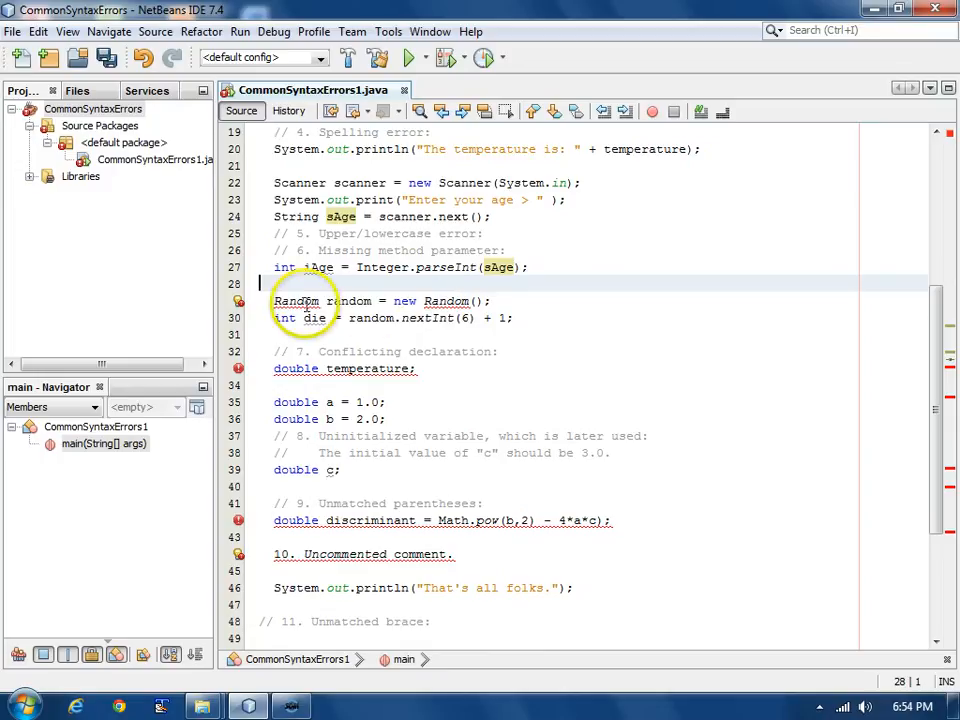
pyautogui.moveTo(296, 301)
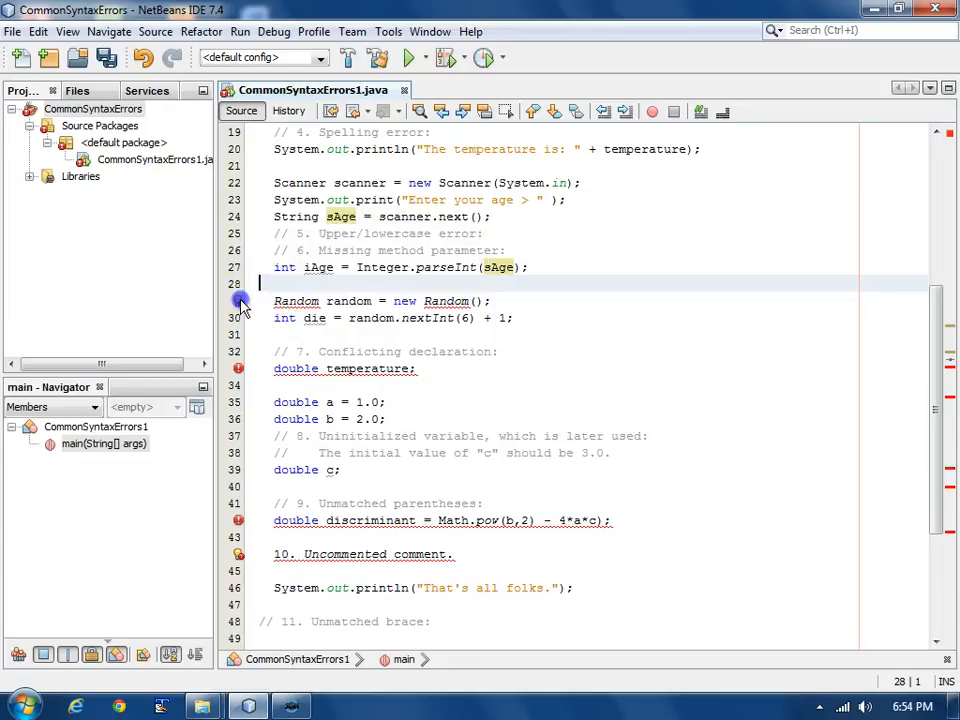
pyautogui.click(240, 303)
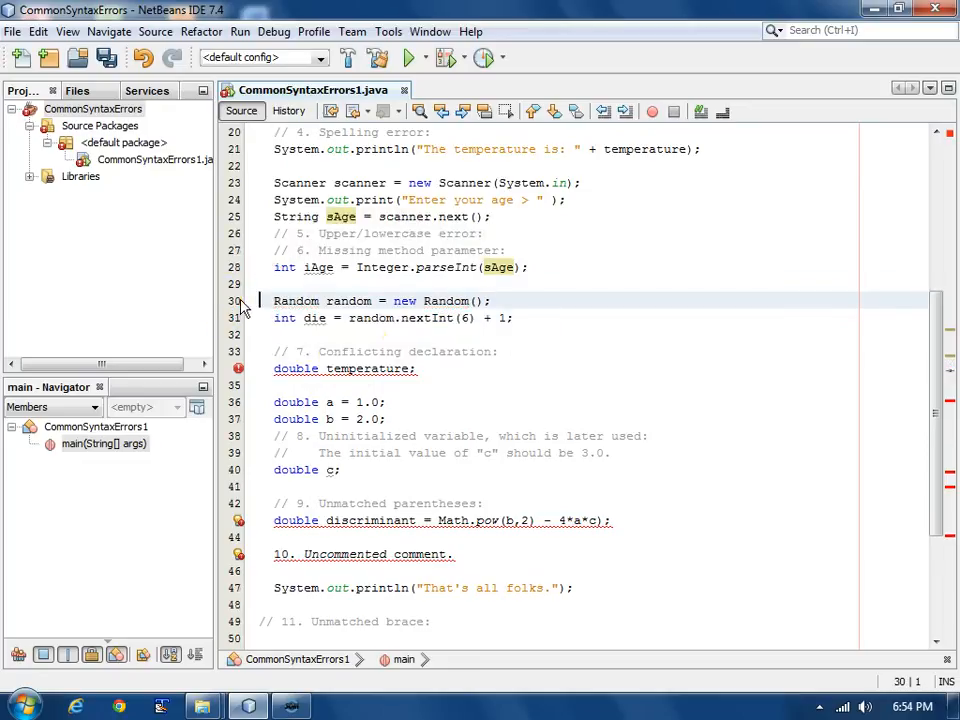
pyautogui.scroll(3)
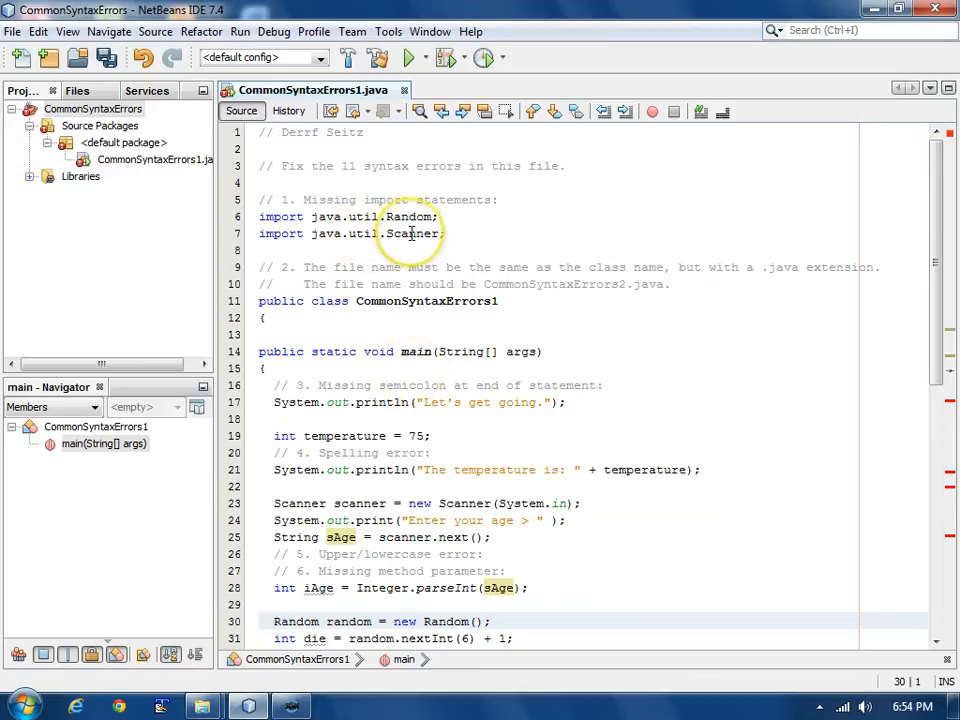
pyautogui.scroll(-3)
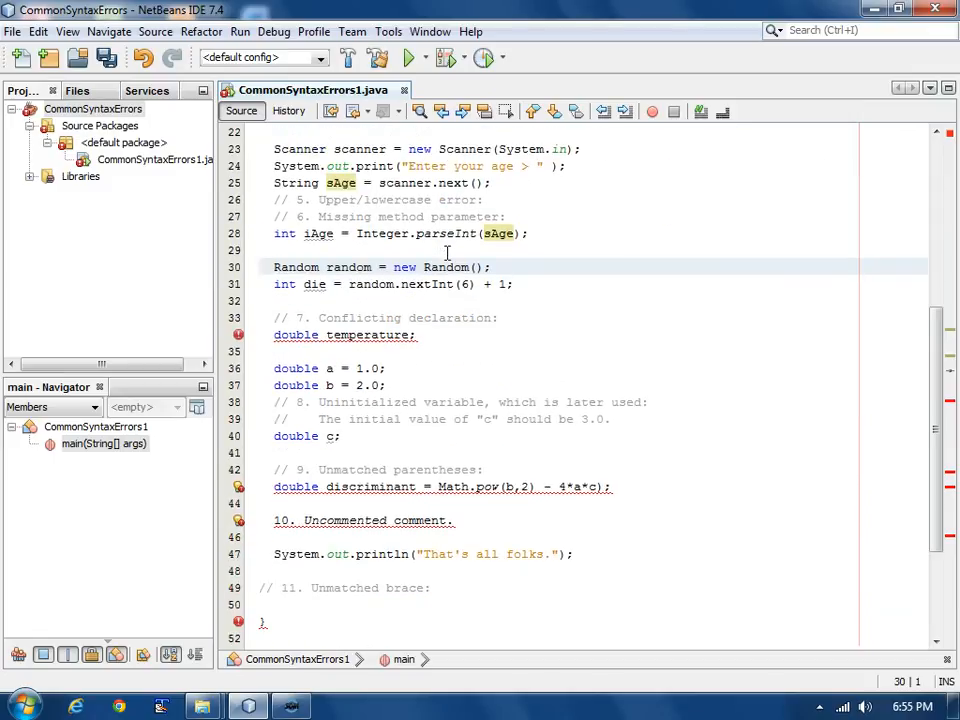
# - Bring the conflicting double temperature declaration on line 34 into view
pyautogui.scroll(-3)
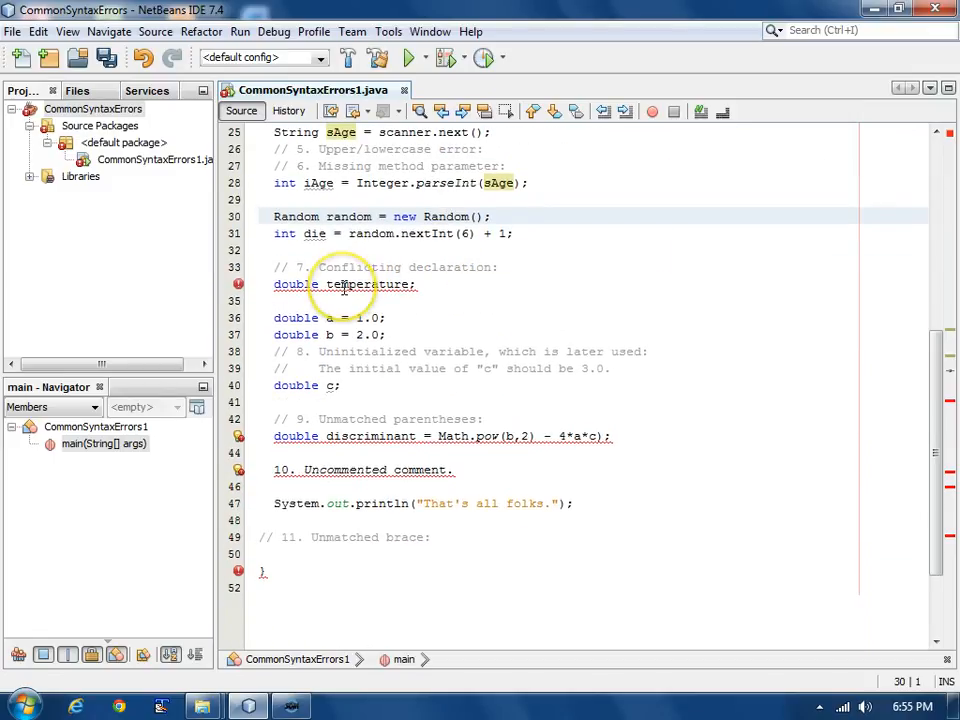
pyautogui.moveTo(345, 284)
pyautogui.write('// ')
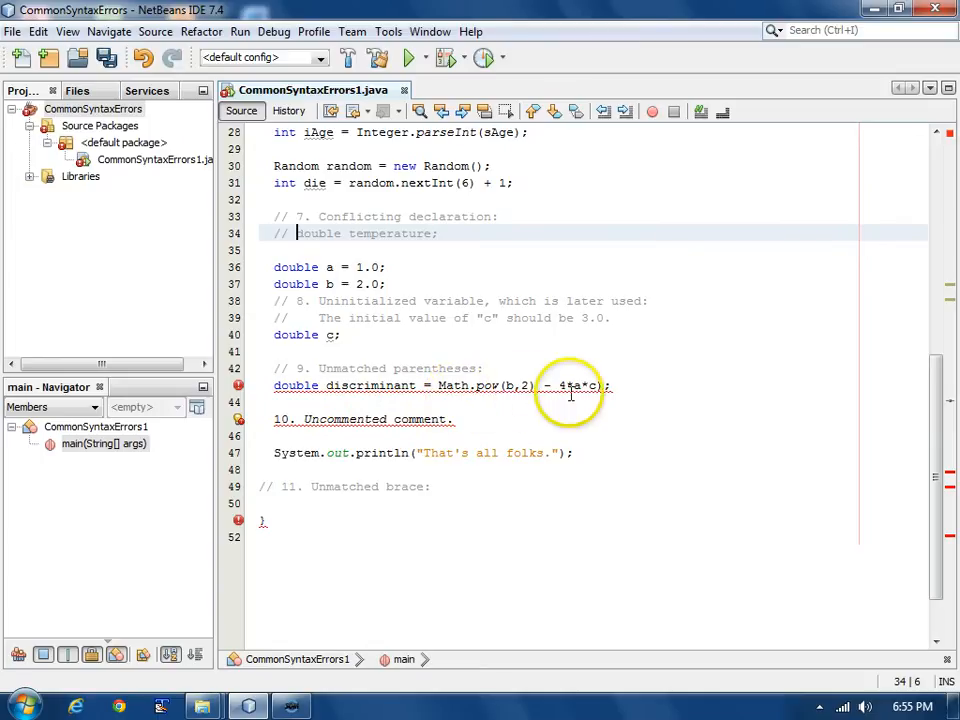
pyautogui.moveTo(507, 385)
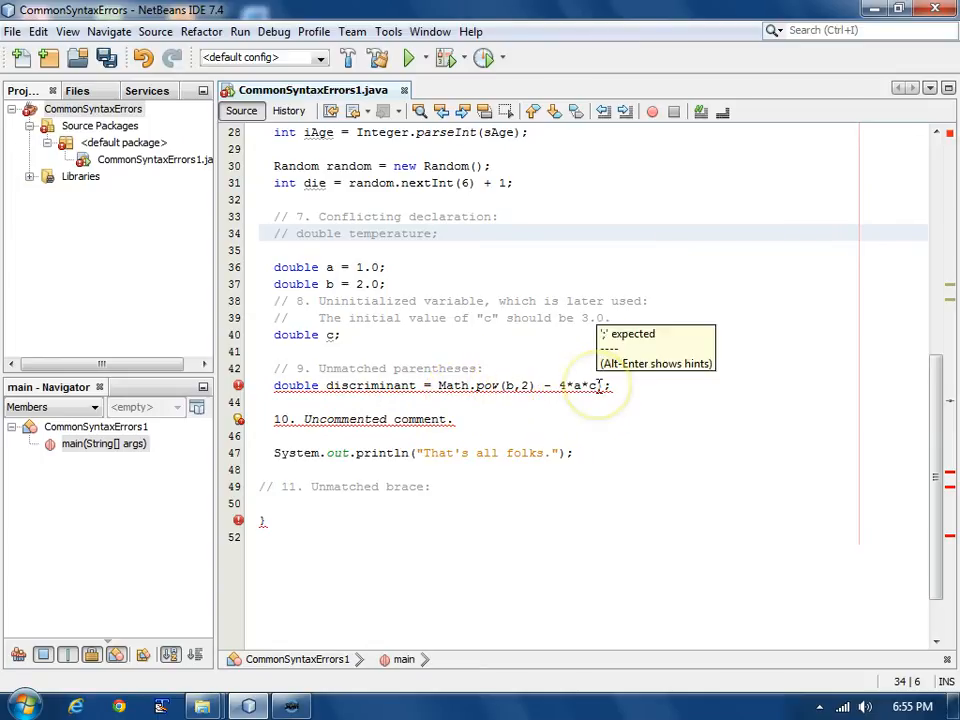
# - Wrap 4*a*c in parentheses and comment out the '10. Uncommented comment' line
pyautogui.click(503, 385)
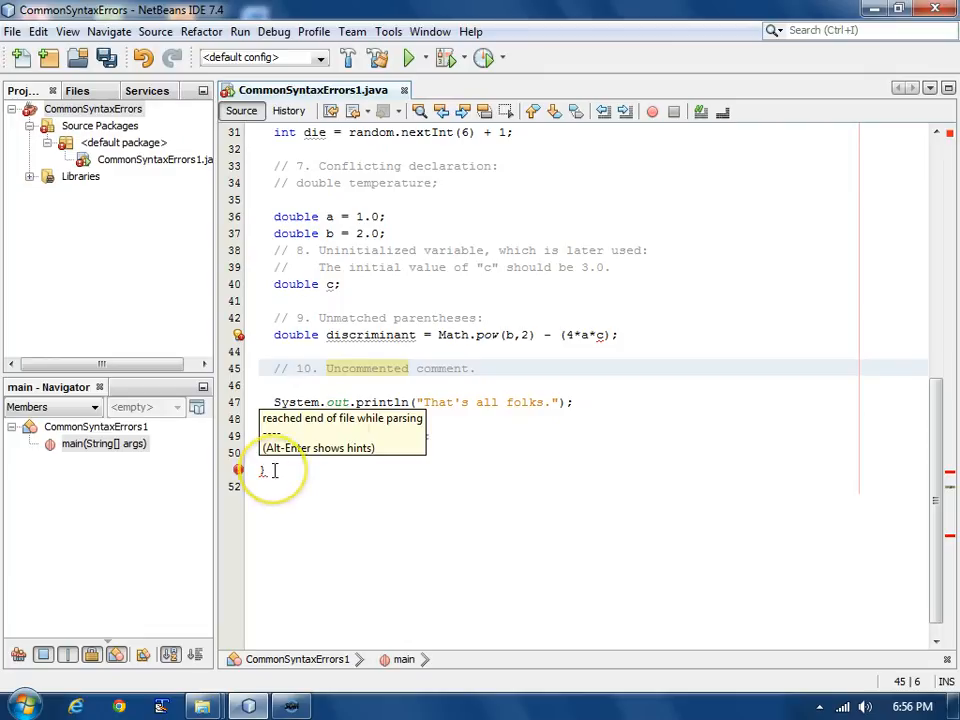
# - Add a '// 11. Unmatched brace:' comment and a closing brace at file end
pyautogui.write('// 11. Unmatched brace:')
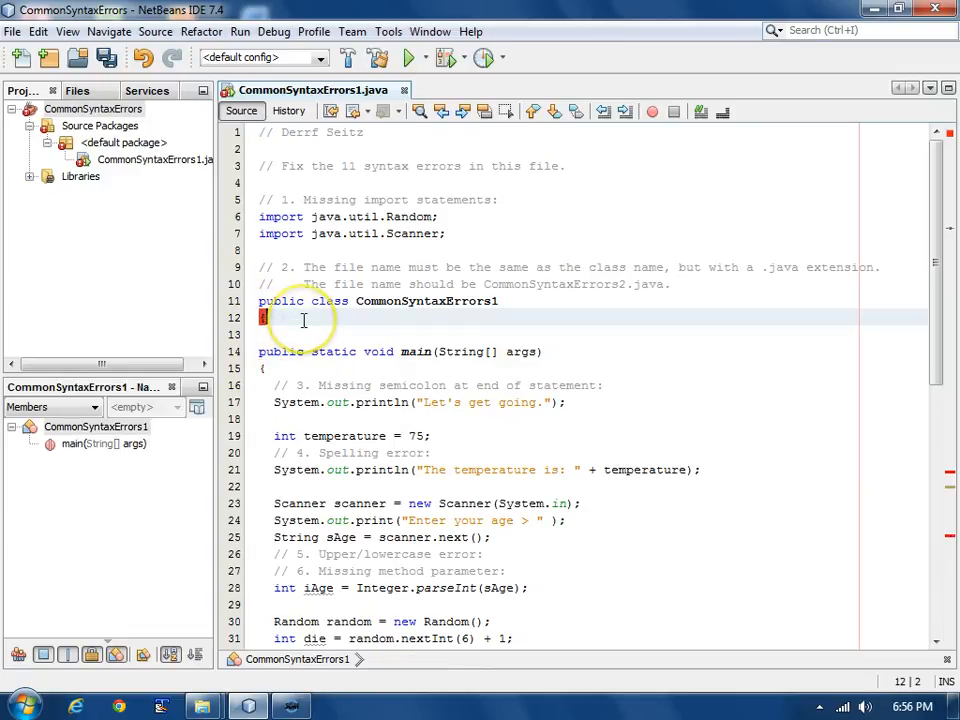
pyautogui.scroll(-3)
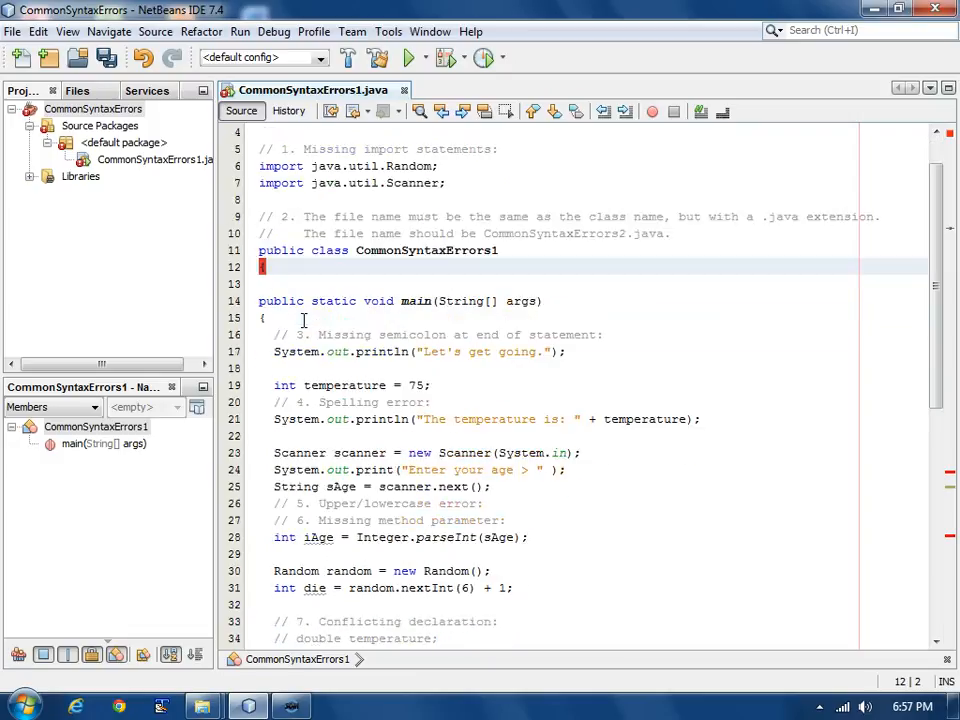
pyautogui.scroll(-3)
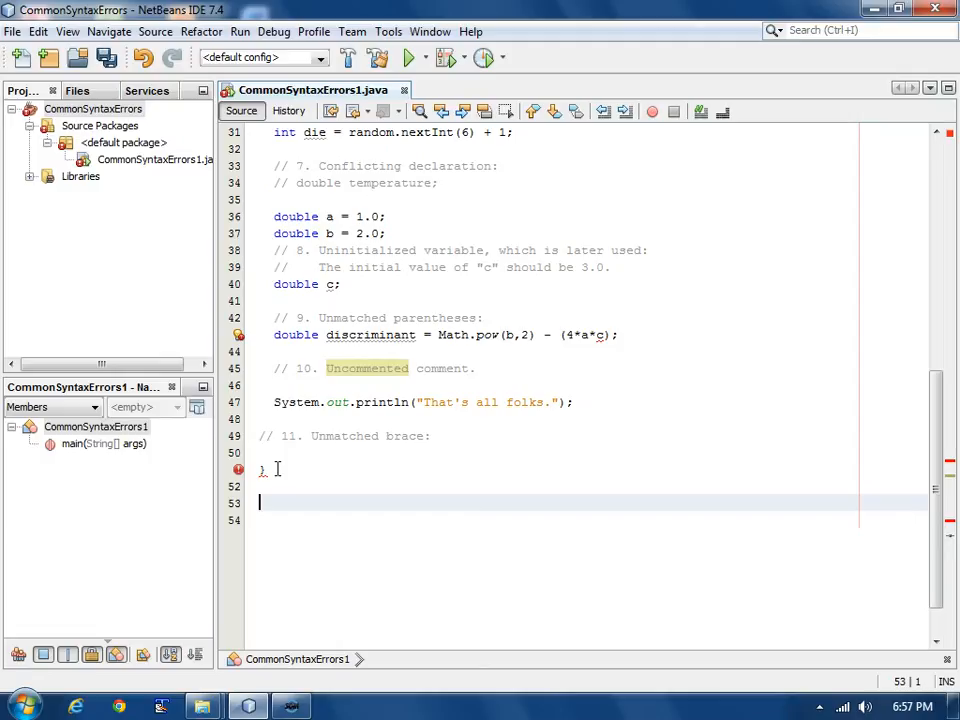
pyautogui.write('}')
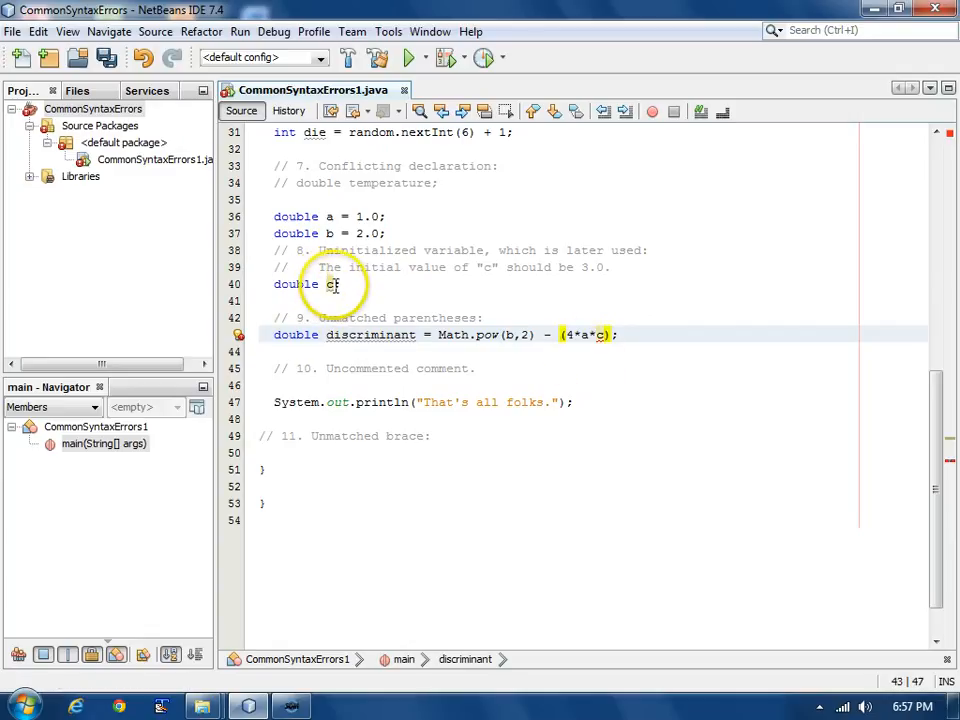
# - Initialize double c with '= 3.0' on line 40
pyautogui.click(333, 284)
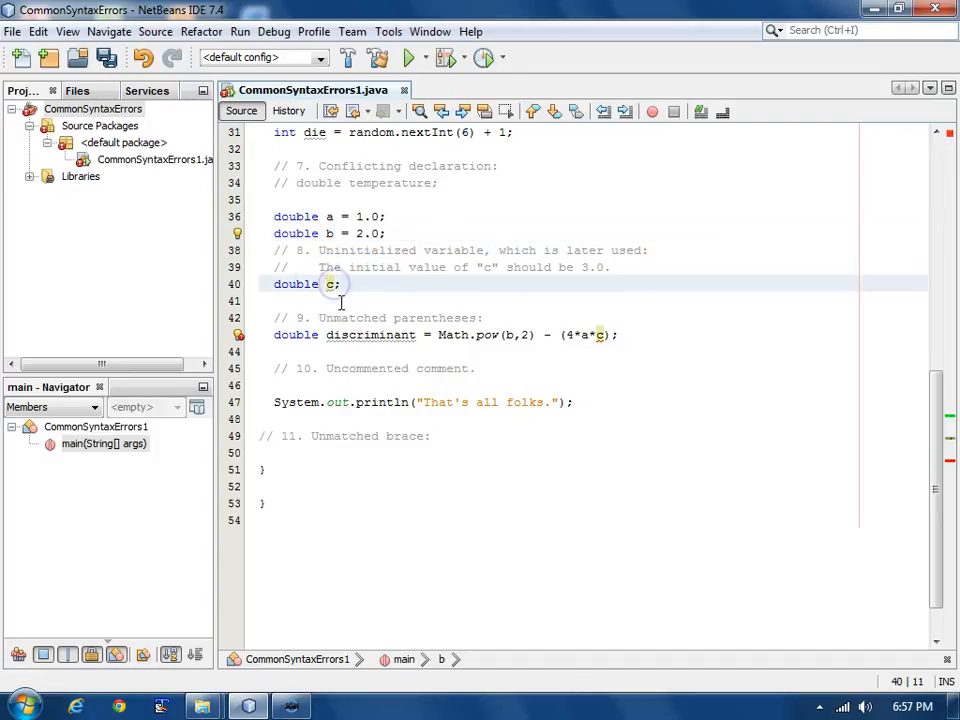
pyautogui.write('= 2.0')
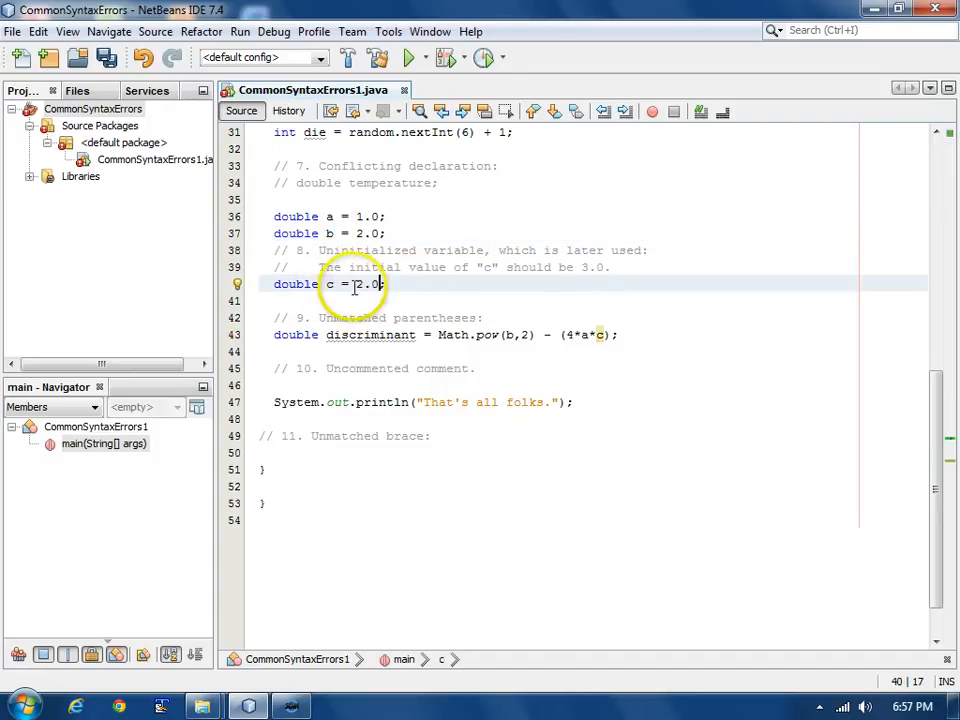
pyautogui.write('3')
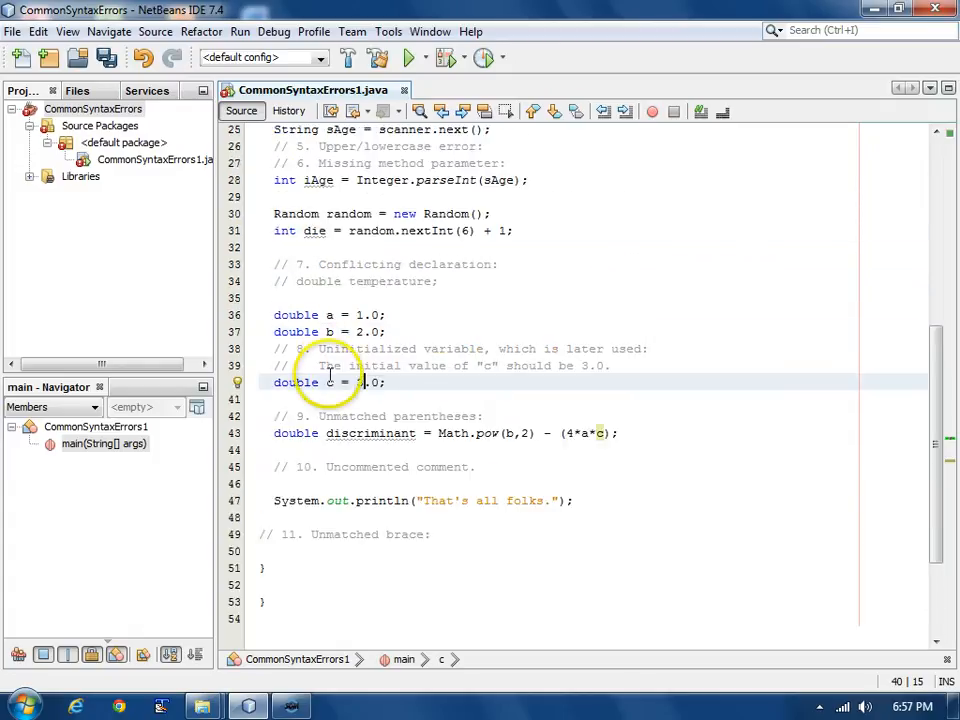
pyautogui.scroll(3)
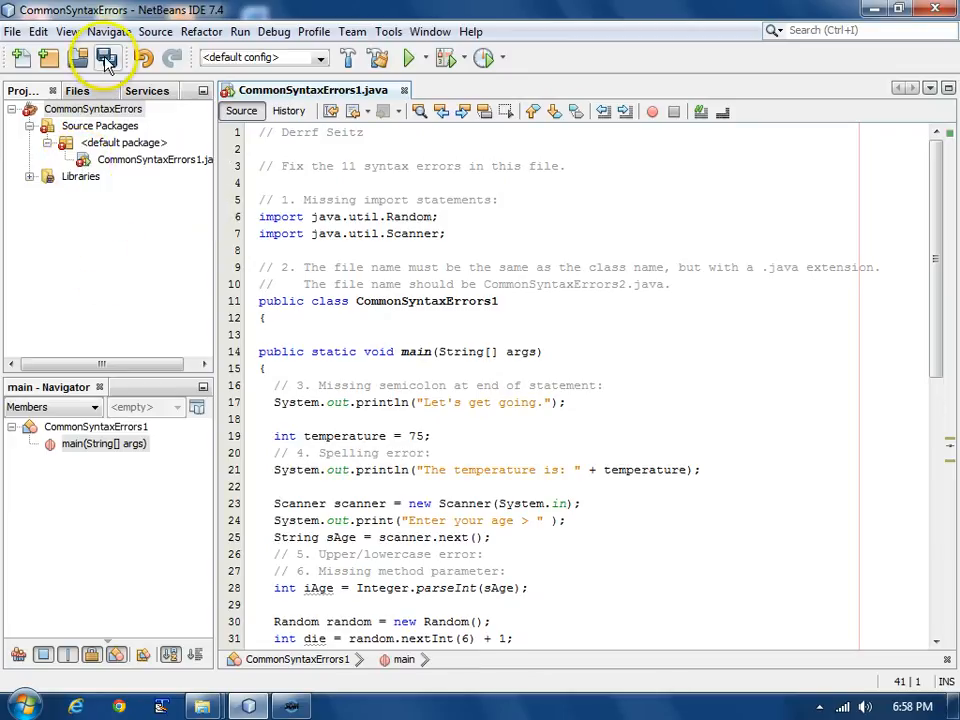
# - Save all files, then scroll through CommonSyntaxErrors1.java to review the fixes
pyautogui.click(90, 58)
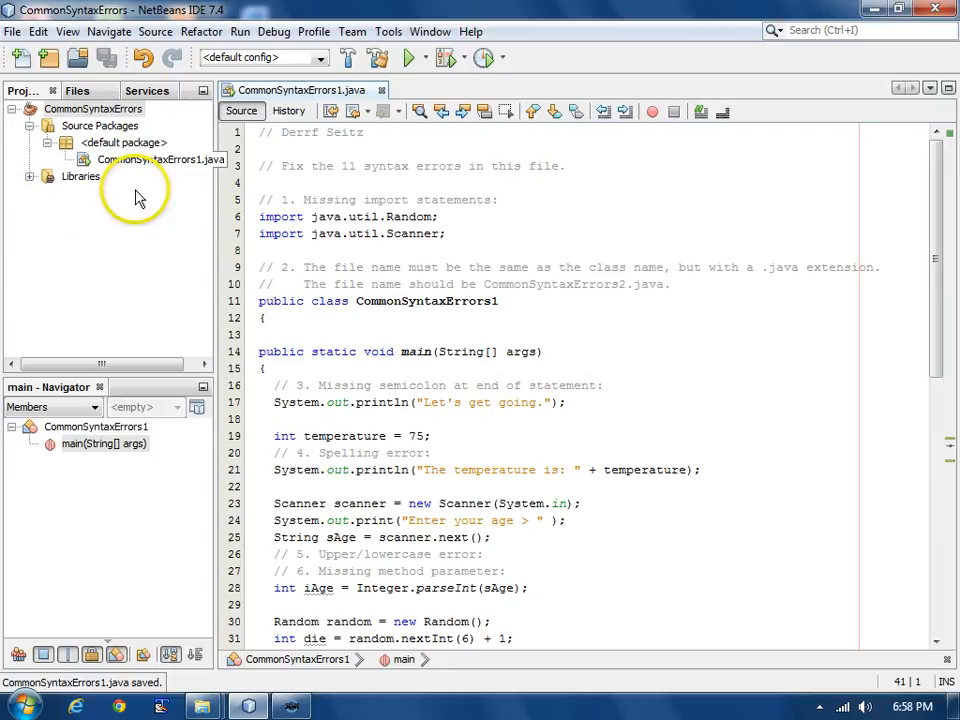
pyautogui.scroll(-3)
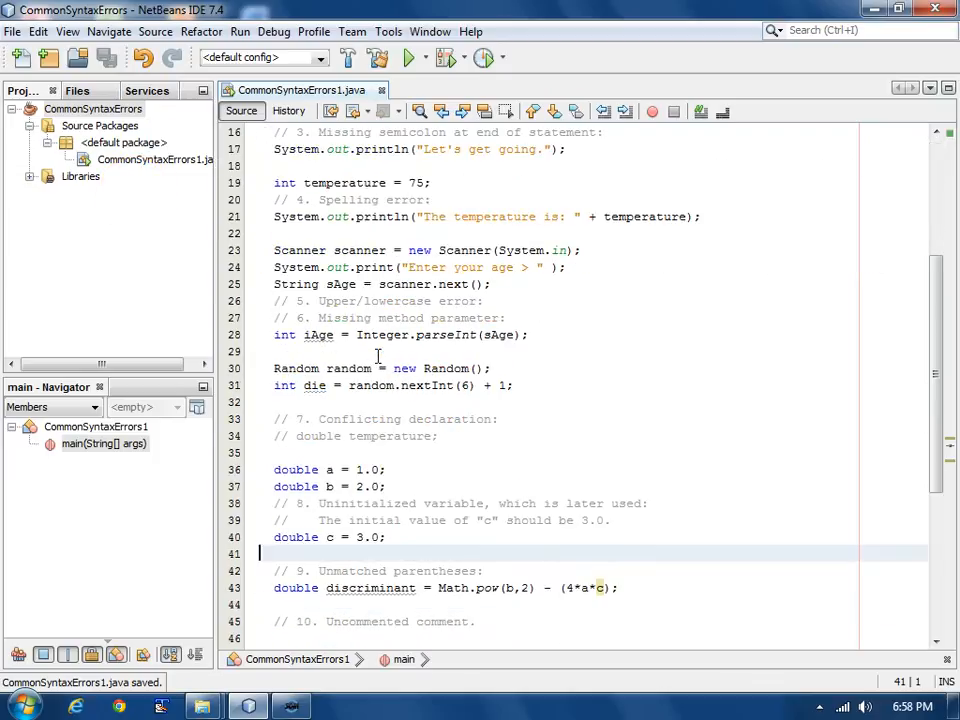
pyautogui.scroll(3)
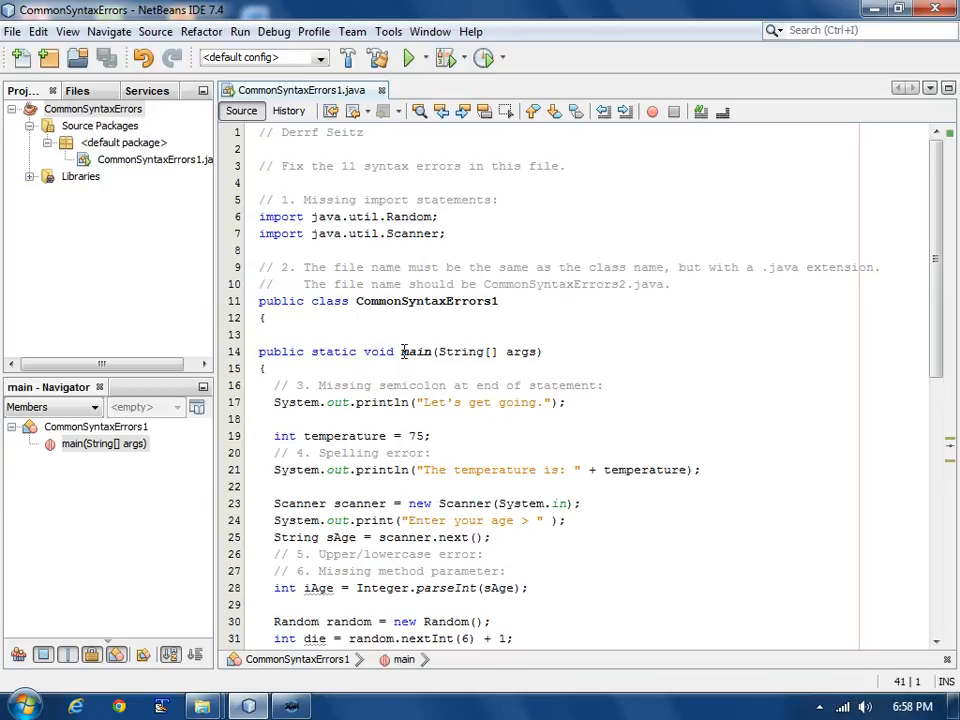
pyautogui.moveTo(130, 72)
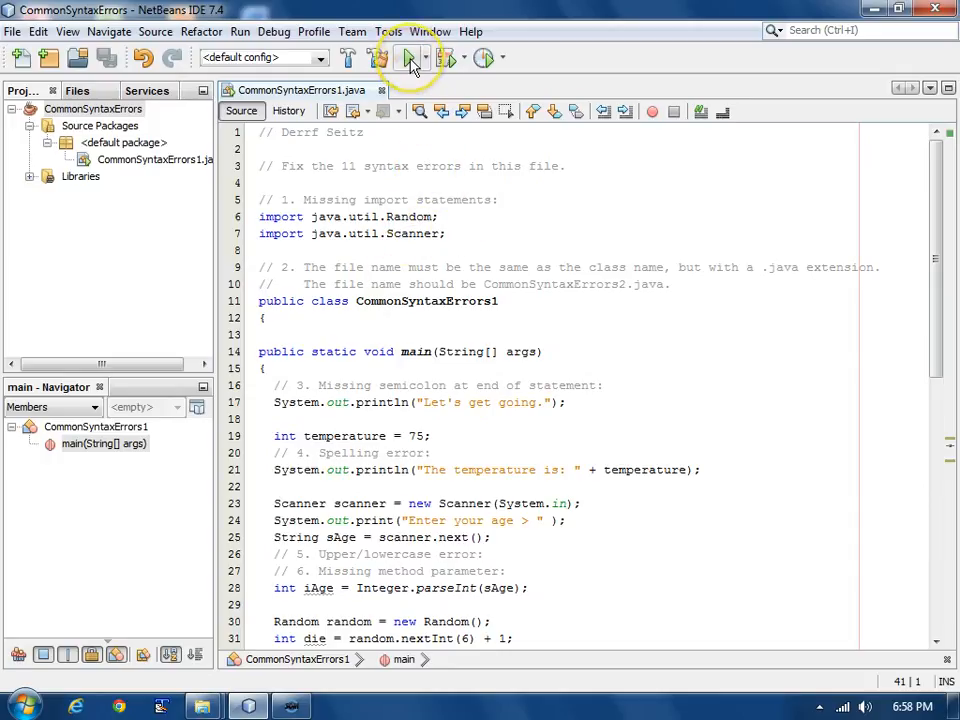
pyautogui.moveTo(405, 57)
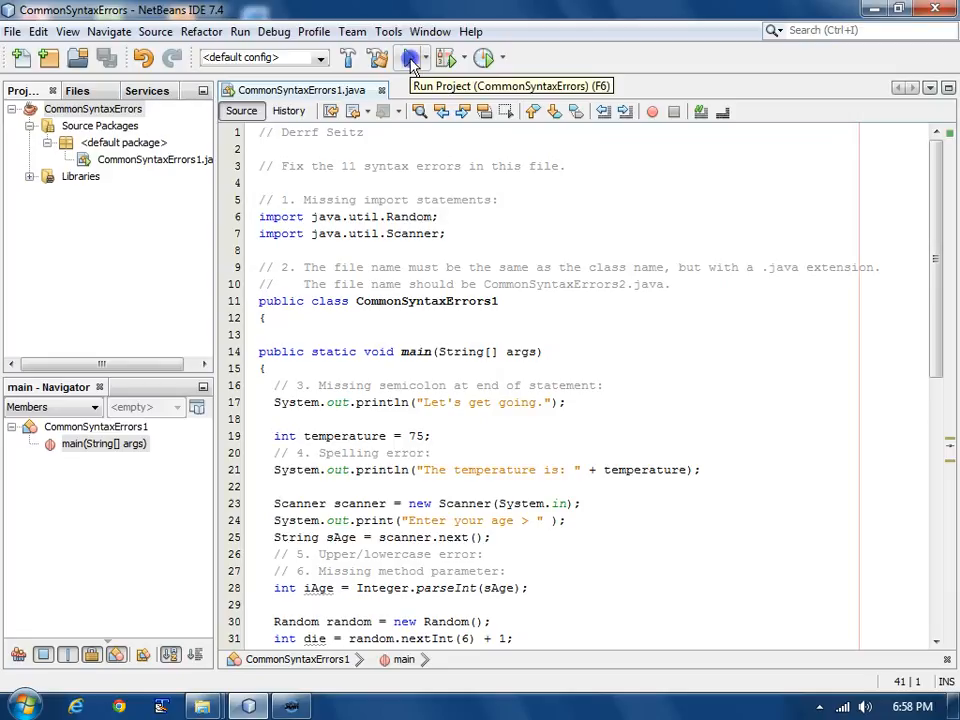
# - Launch the CommonSyntaxErrors project with Run Project
pyautogui.click(406, 57)
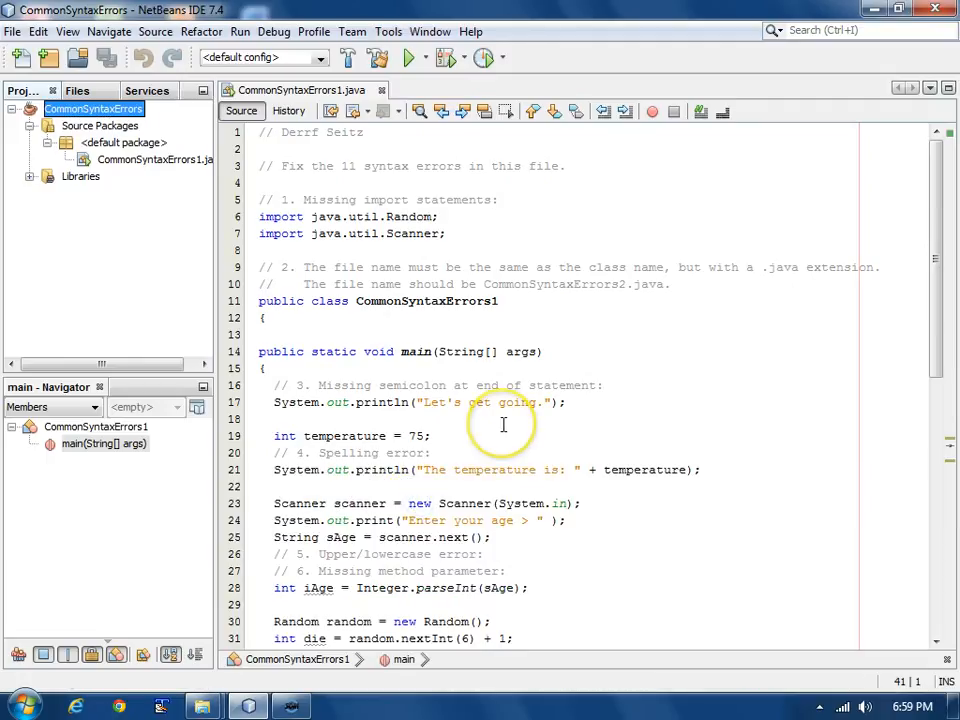
pyautogui.moveTo(382, 185)
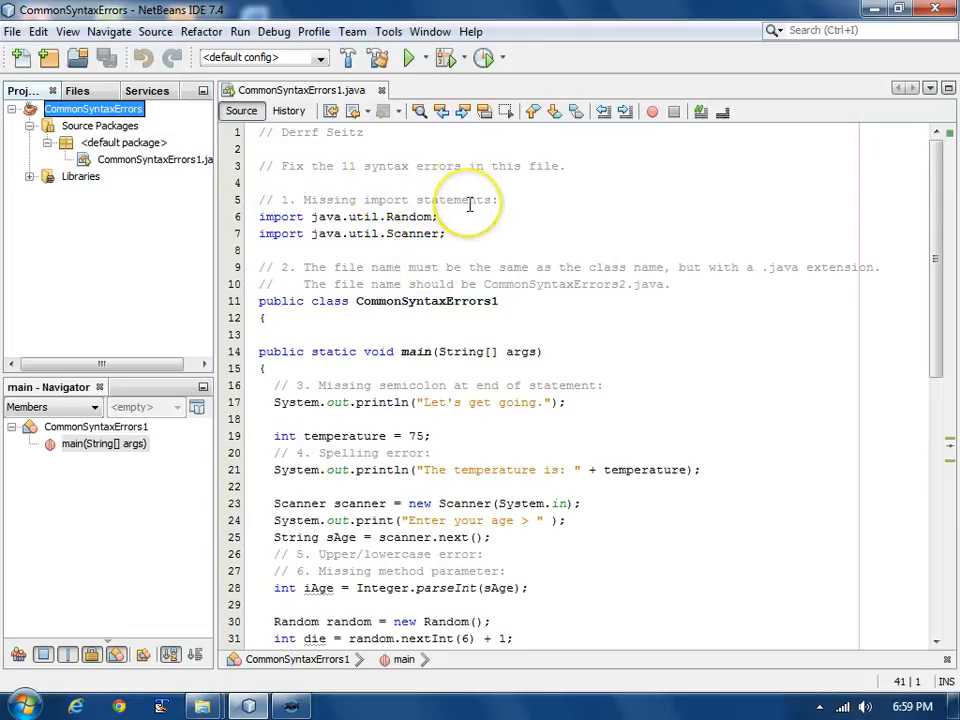
pyautogui.scroll(-3)
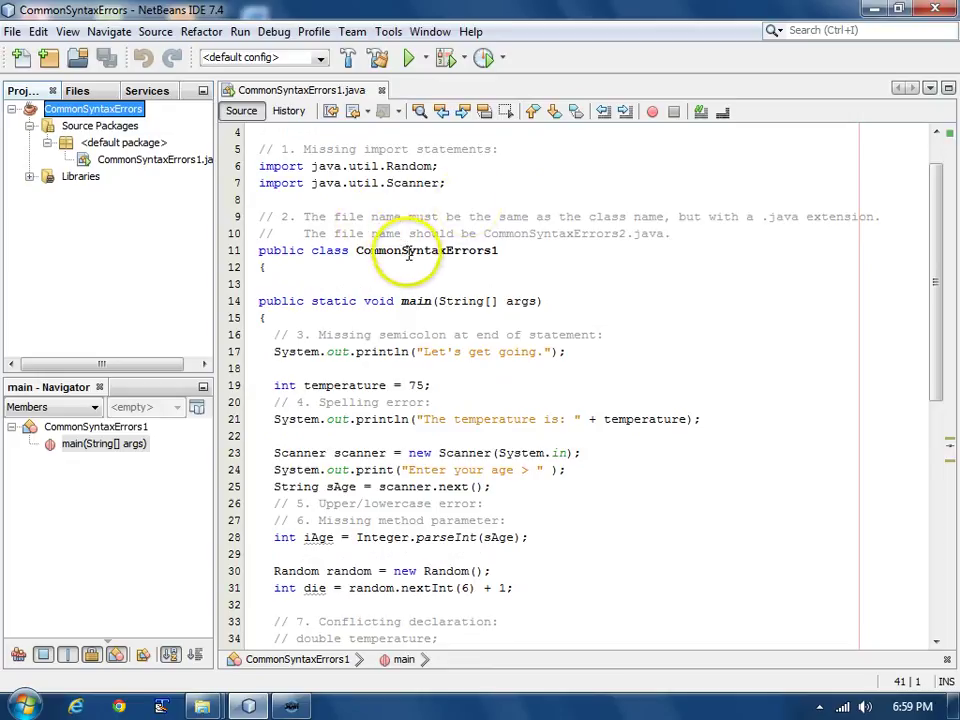
pyautogui.moveTo(540, 300)
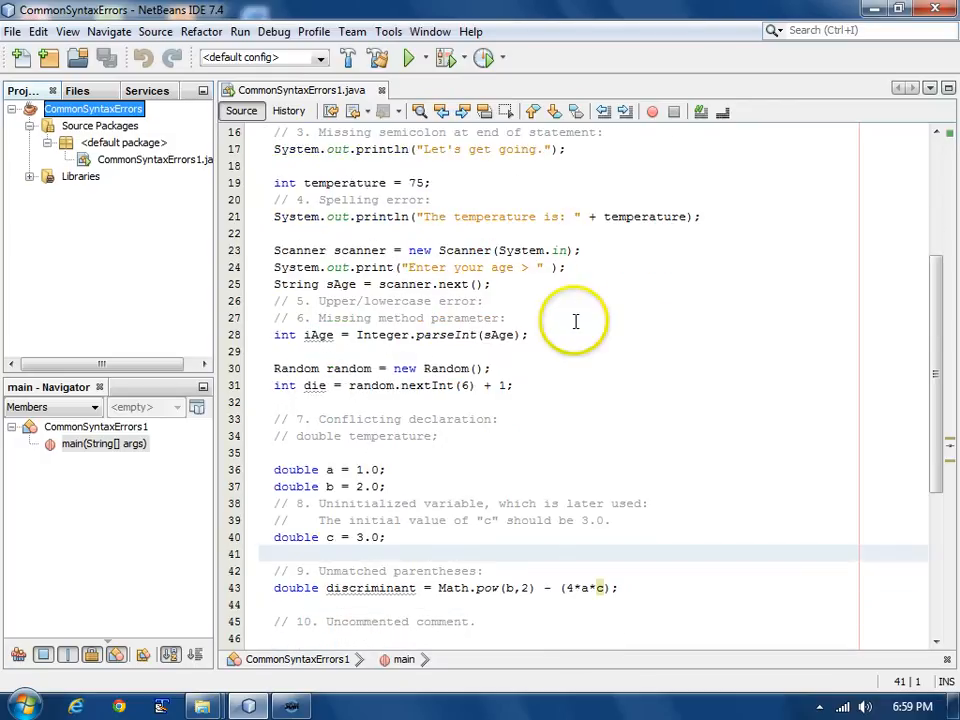
pyautogui.moveTo(448, 335)
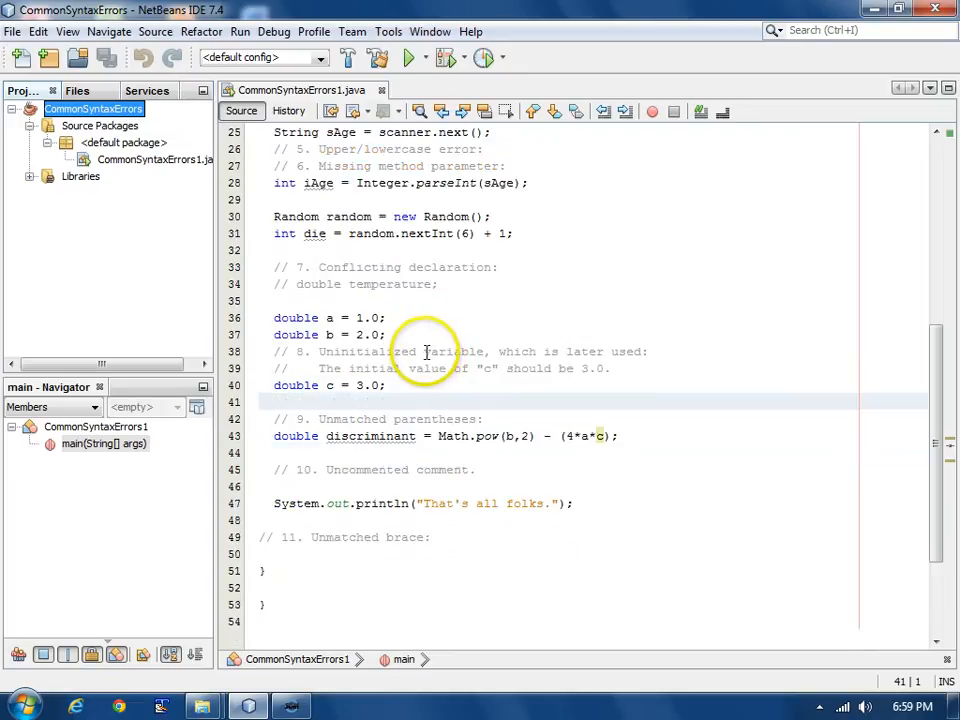
pyautogui.moveTo(572, 445)
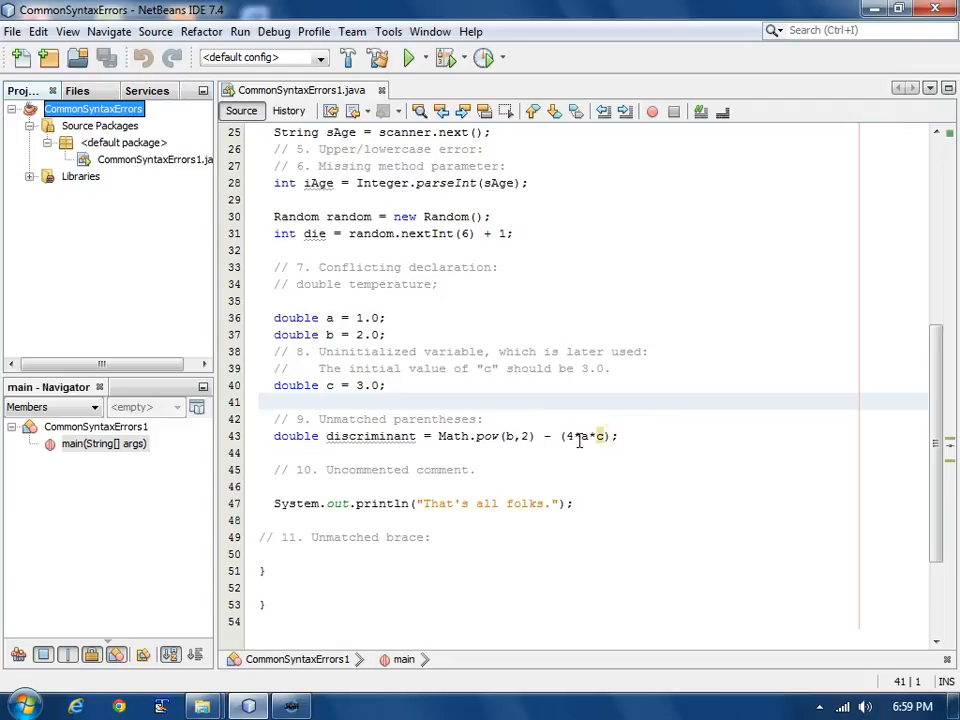
pyautogui.scroll(-3)
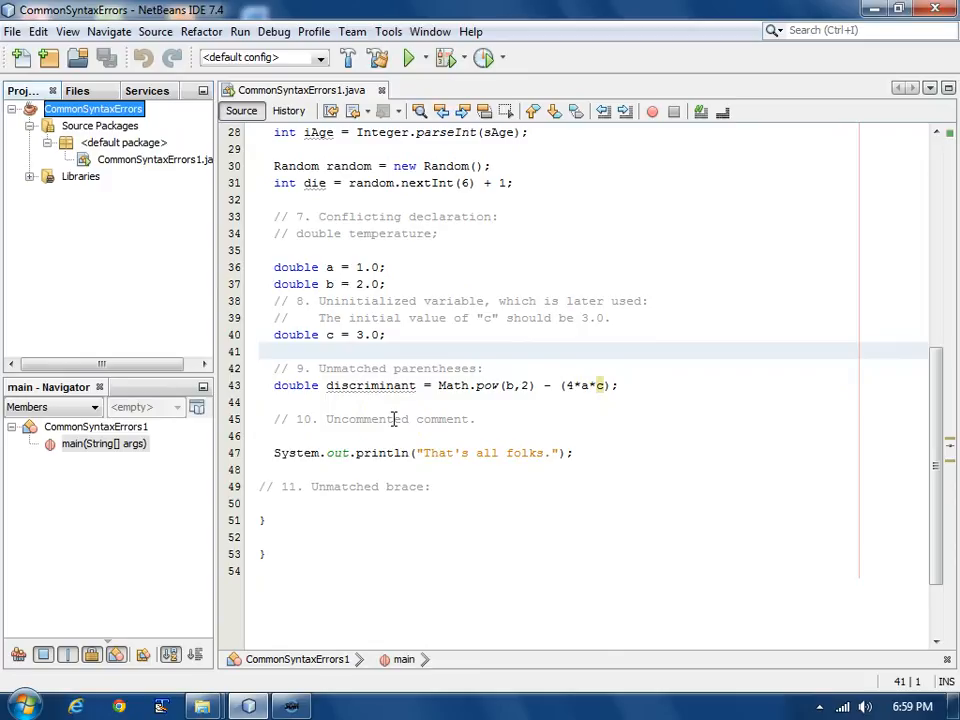
pyautogui.scroll(-3)
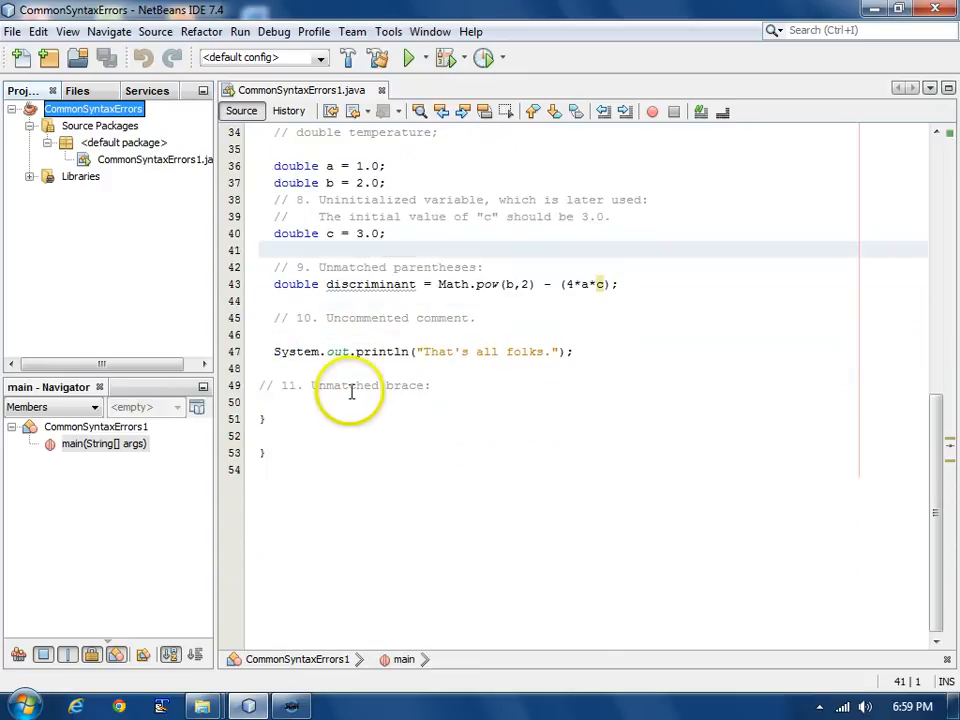